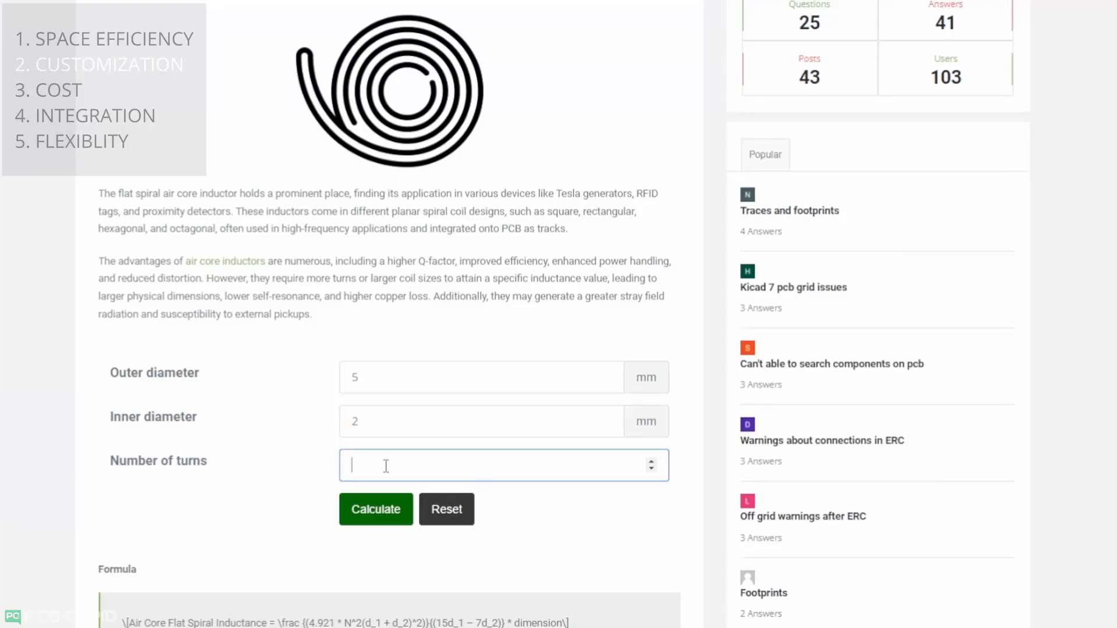
Step: Move to Number of turns after entering 5 mm outer and 2 mm inner diameters
click(375, 509)
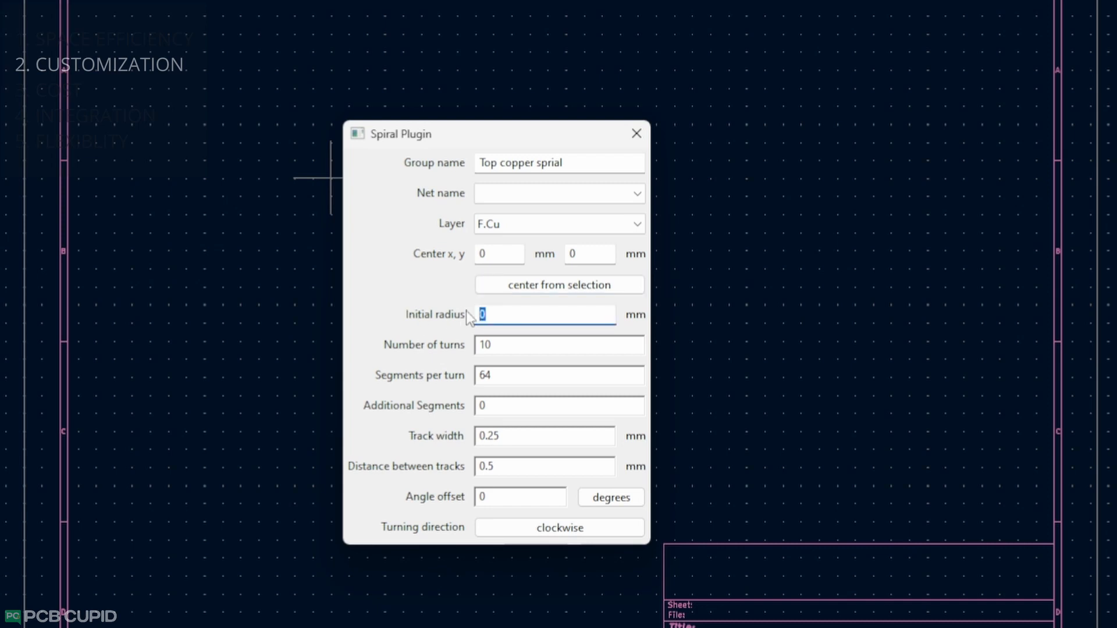
Step: Enter 5 as the top copper spiral's initial radius
text(5)
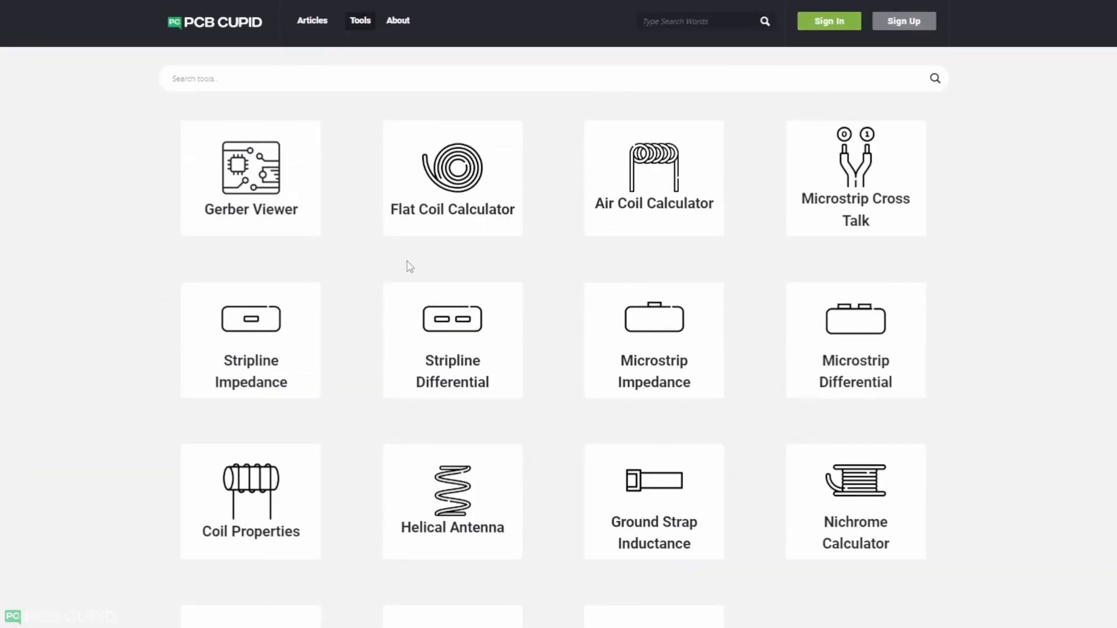
Step: Show PCB Cupid's Tools page with the Flat Coil Calculator
click(452, 177)
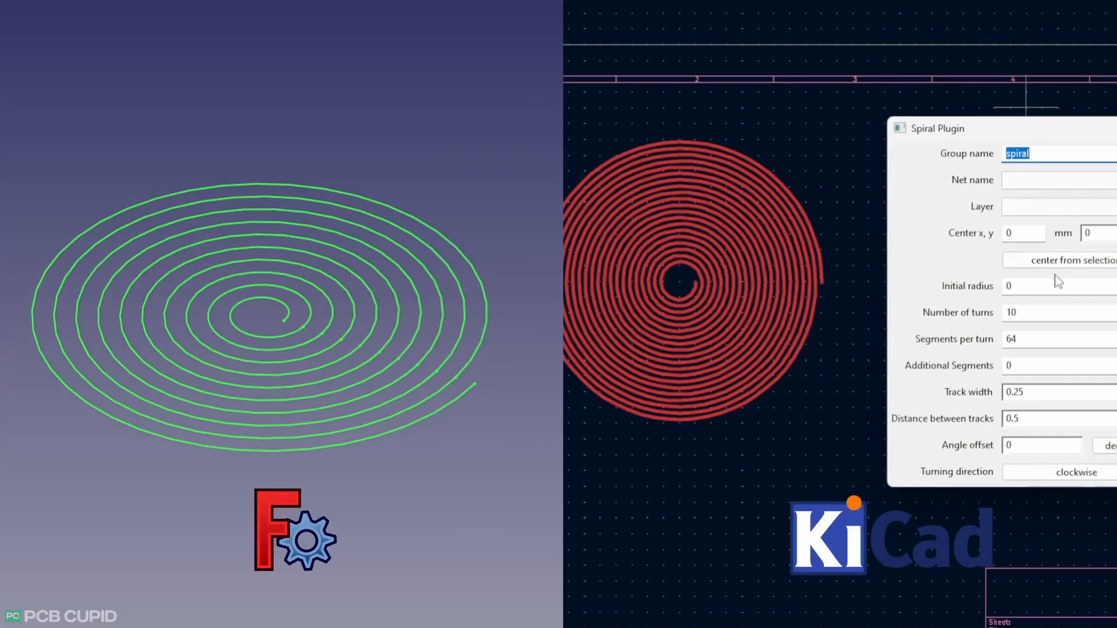
mouse_move(1040, 381)
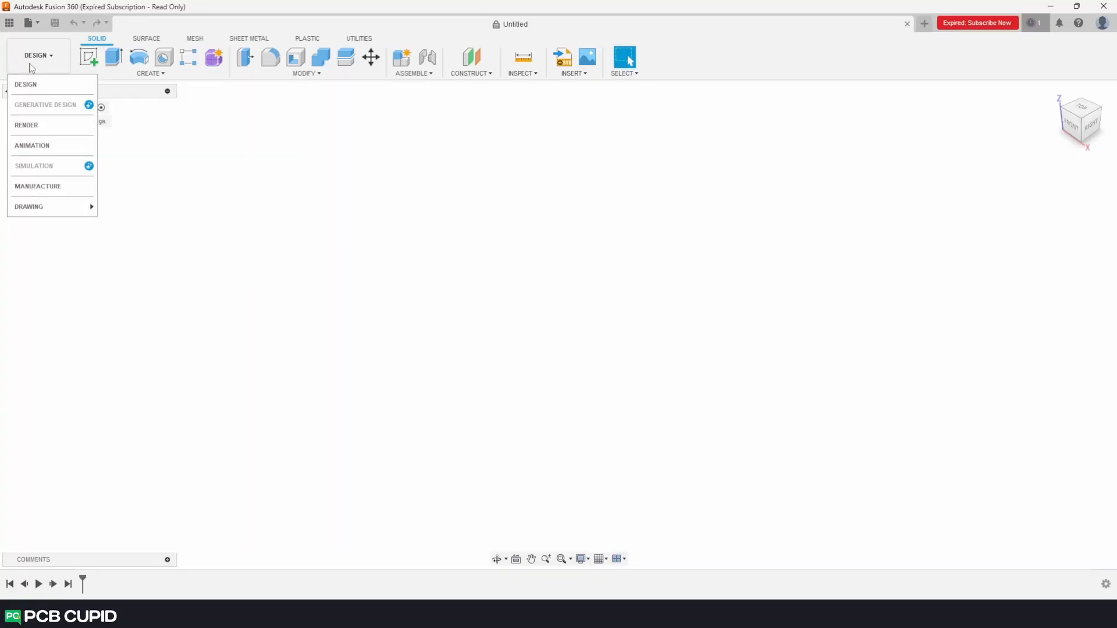
click(149, 63)
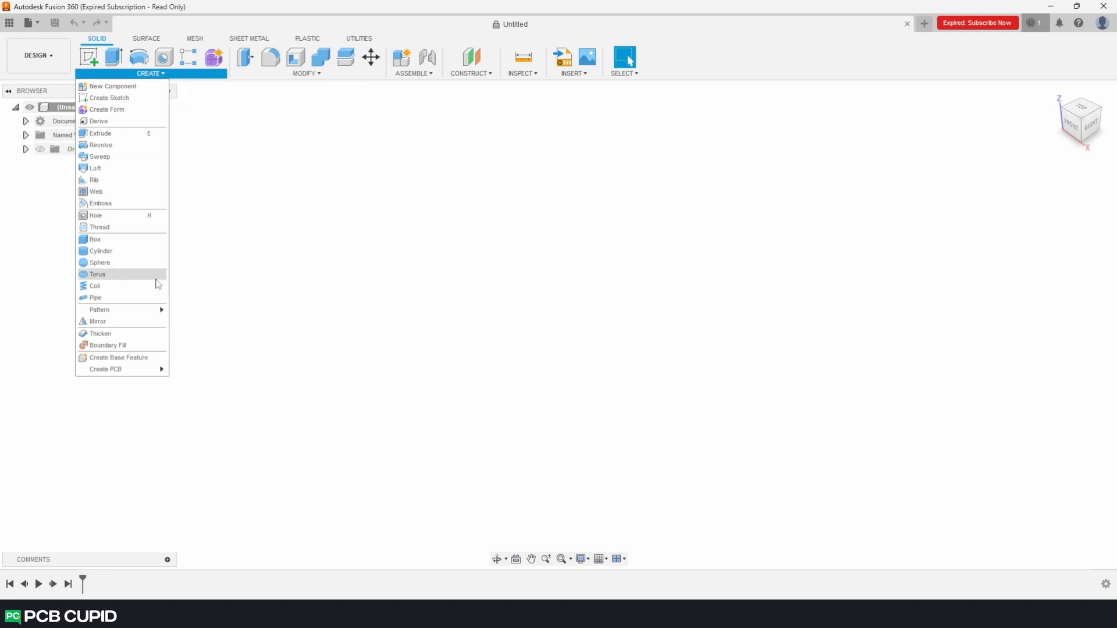
mouse_move(94, 285)
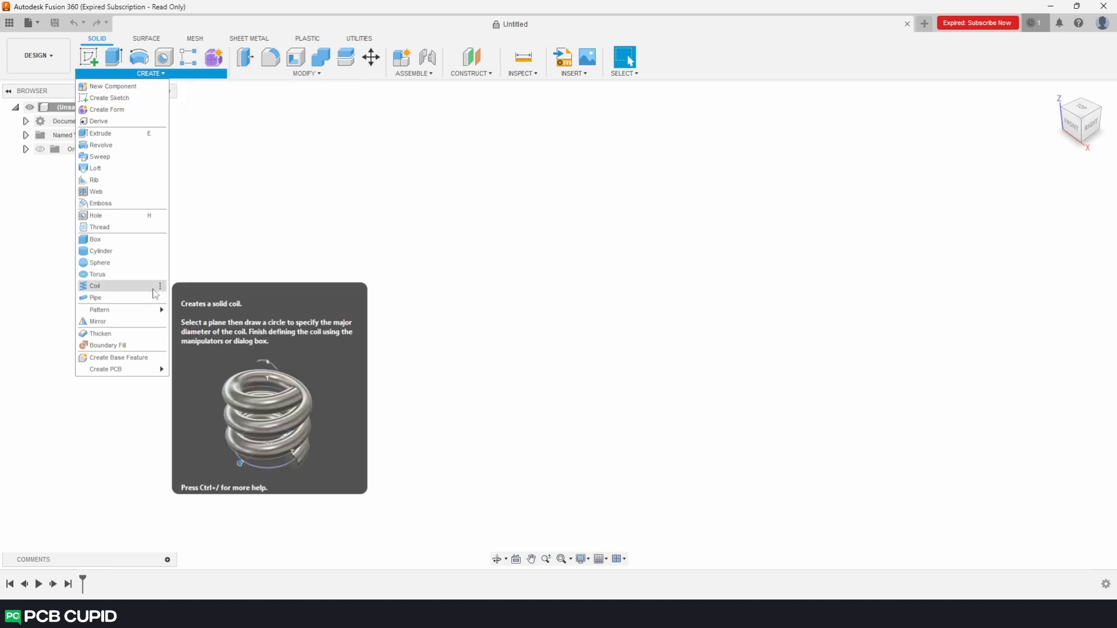
click(672, 268)
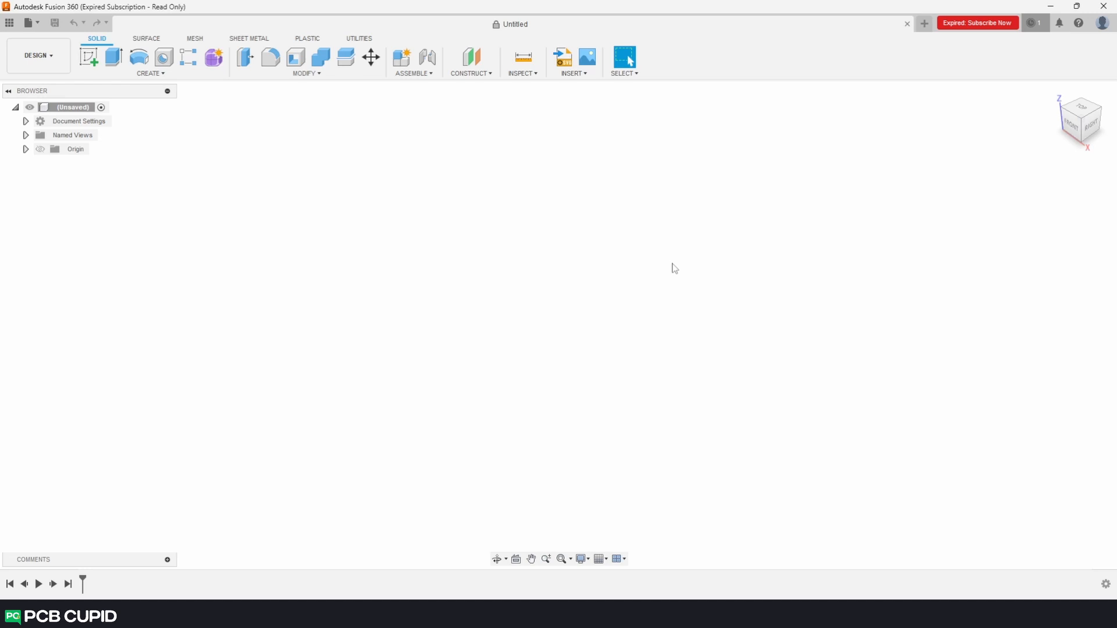
mouse_move(958, 48)
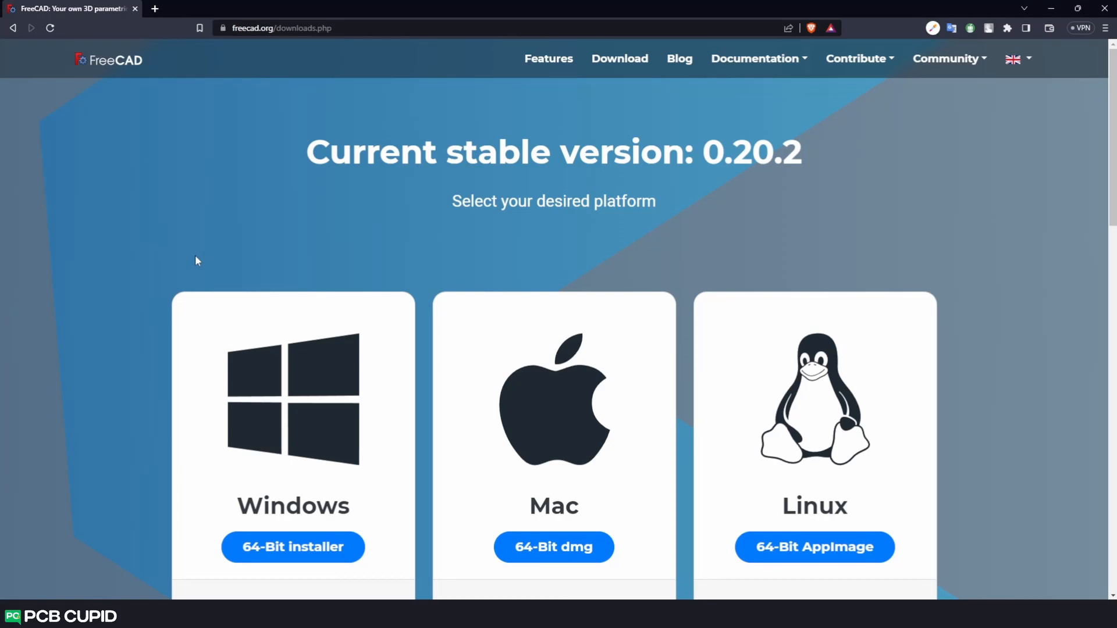
Step: Download and install the FreeCAD 0.20.2 Windows 64-bit installer, then launch FreeCAD
click(293, 547)
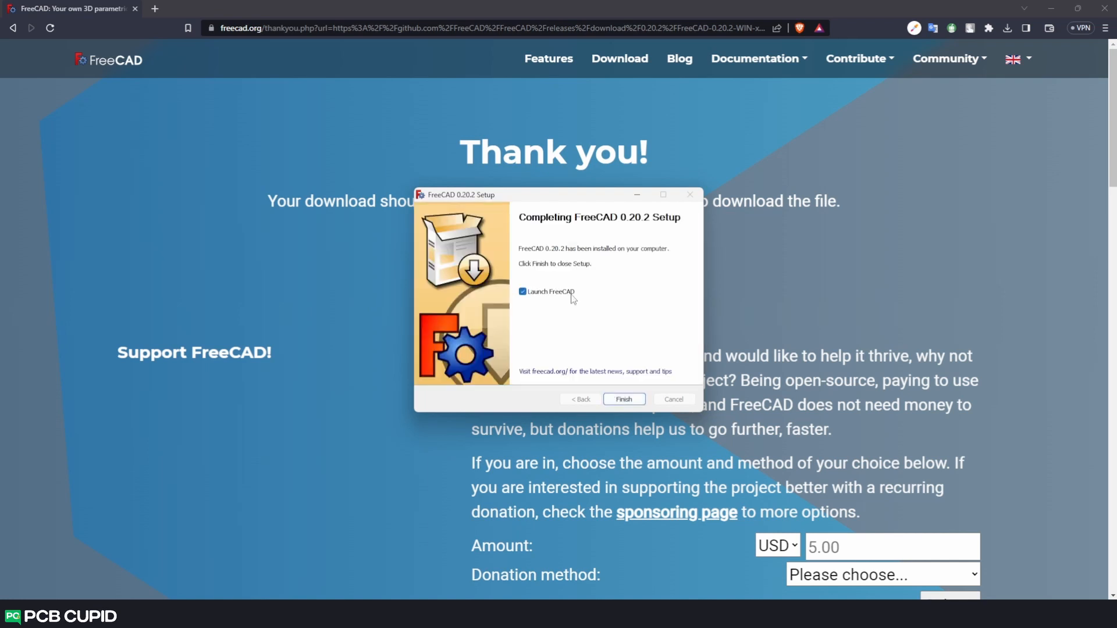
click(623, 399)
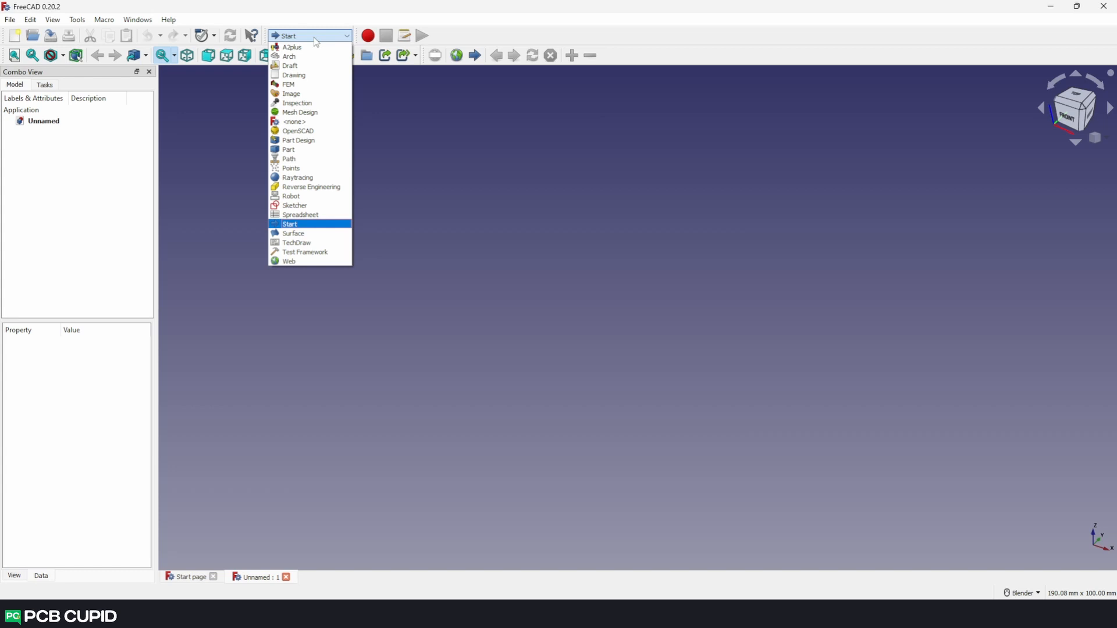
mouse_move(298, 140)
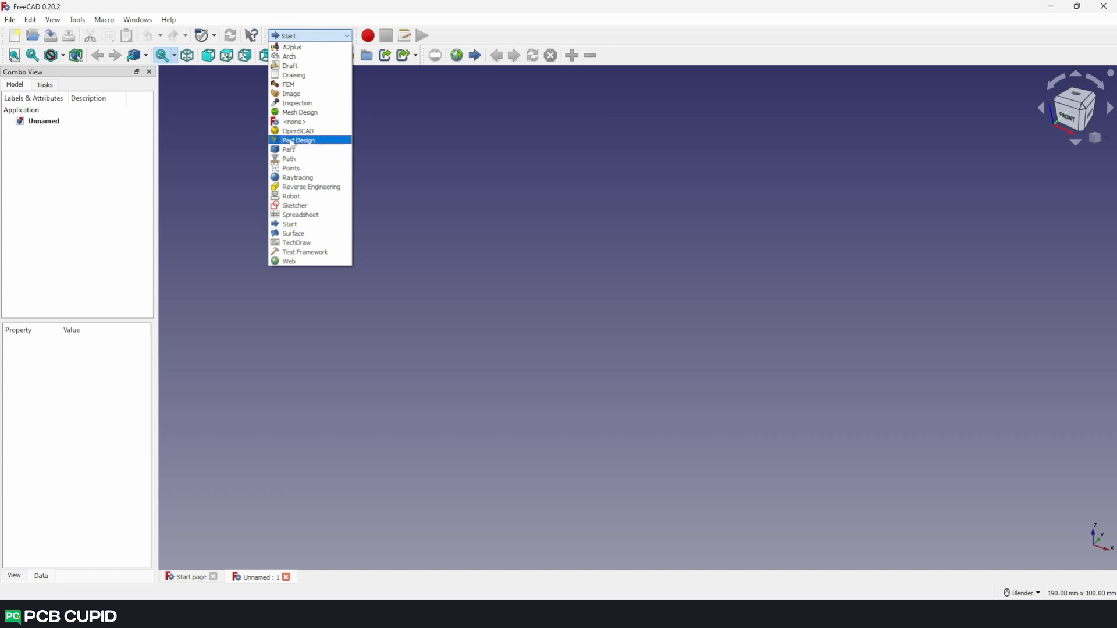
Step: Create a Part Spiral primitive with growth 2, 10 rotations and radius 2
click(289, 149)
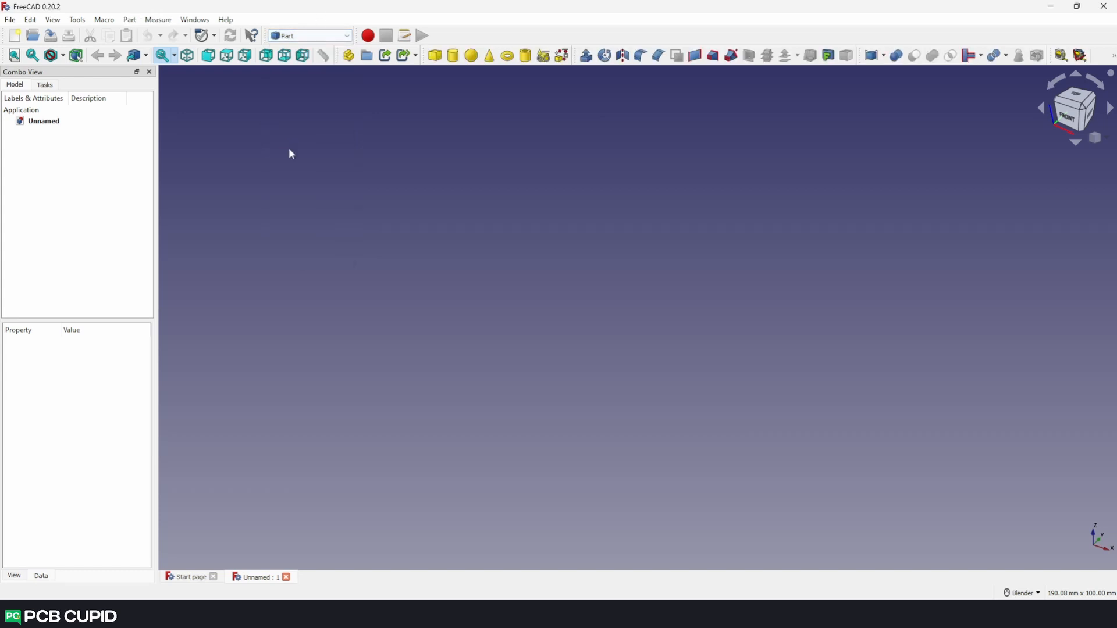
mouse_move(542, 55)
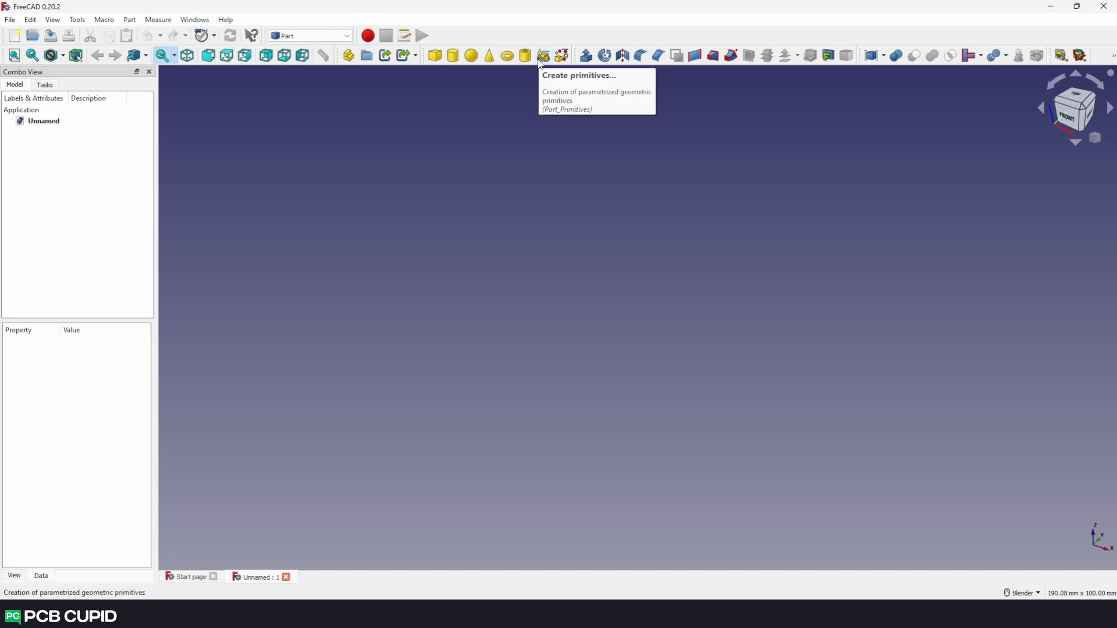
click(542, 55)
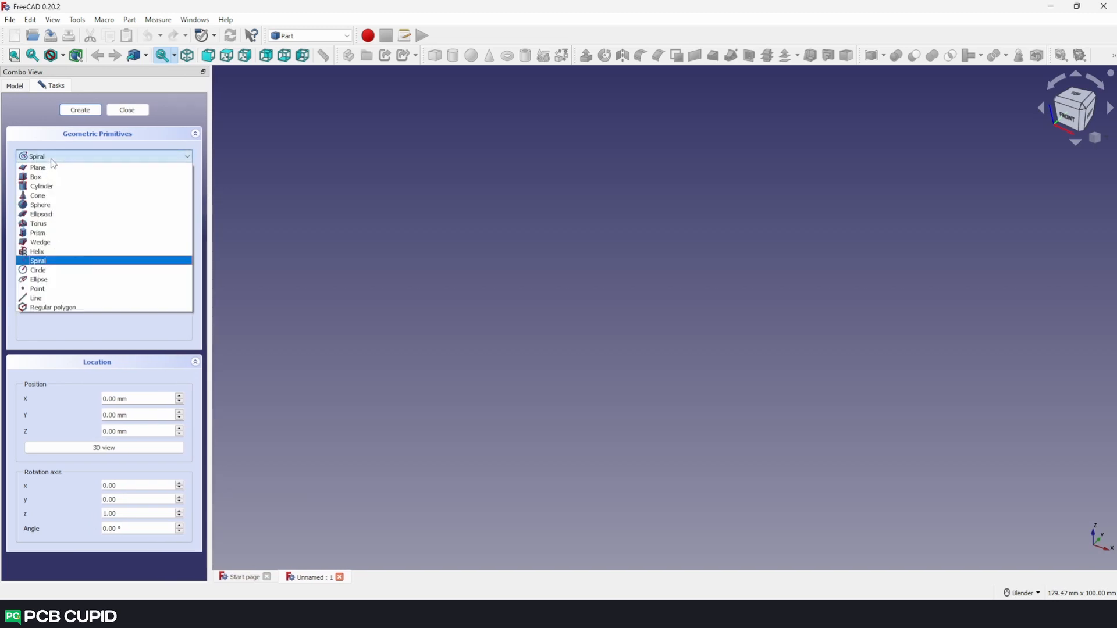
mouse_move(43, 267)
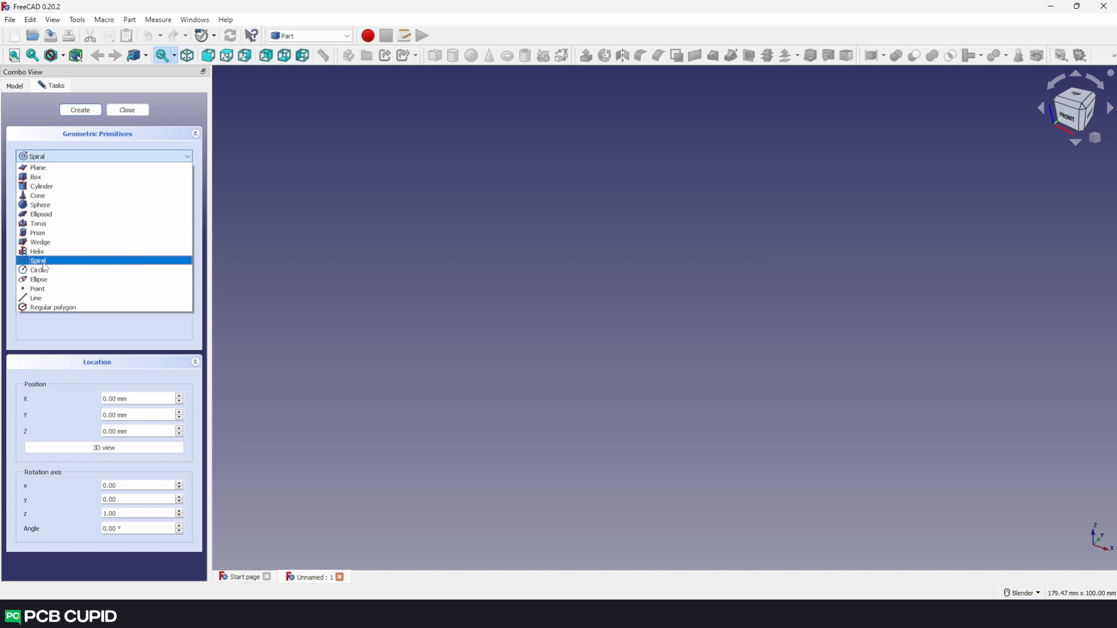
click(38, 261)
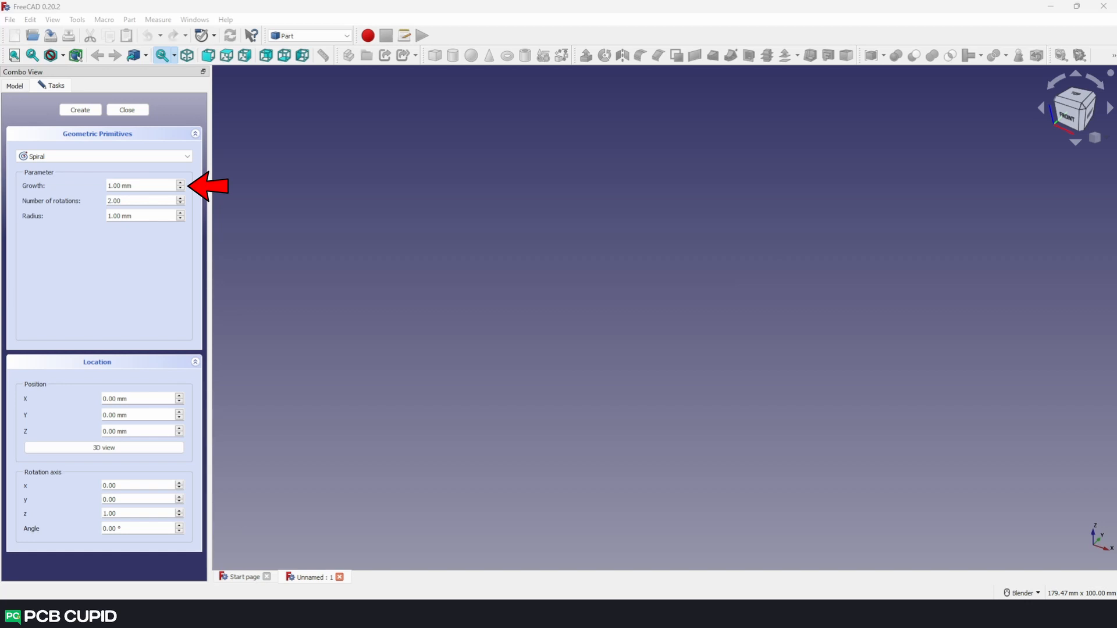
click(80, 110)
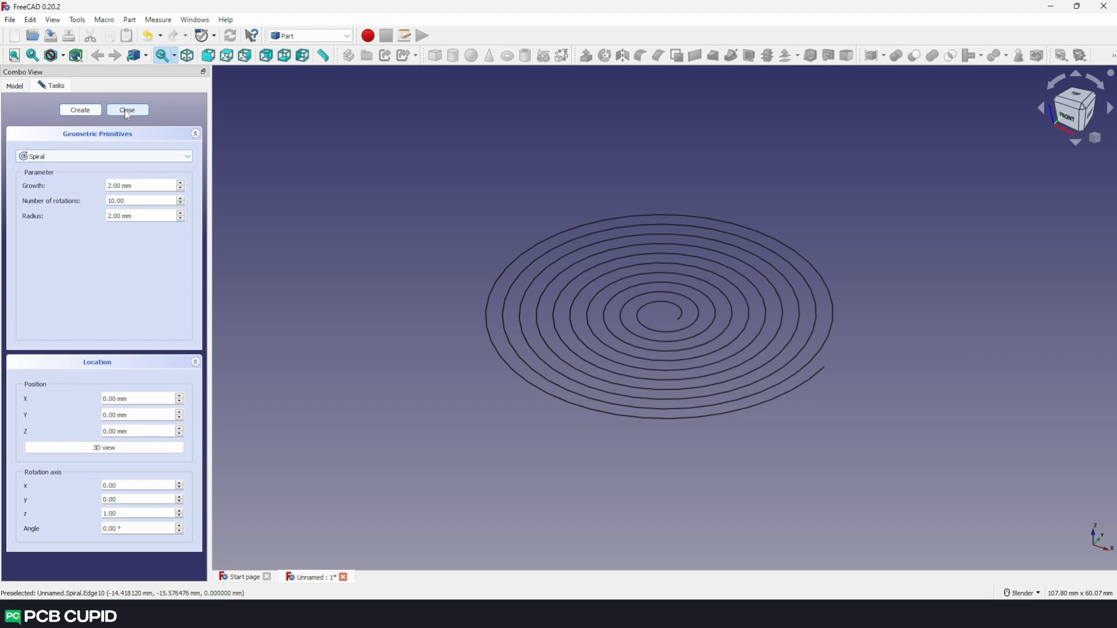
click(127, 110)
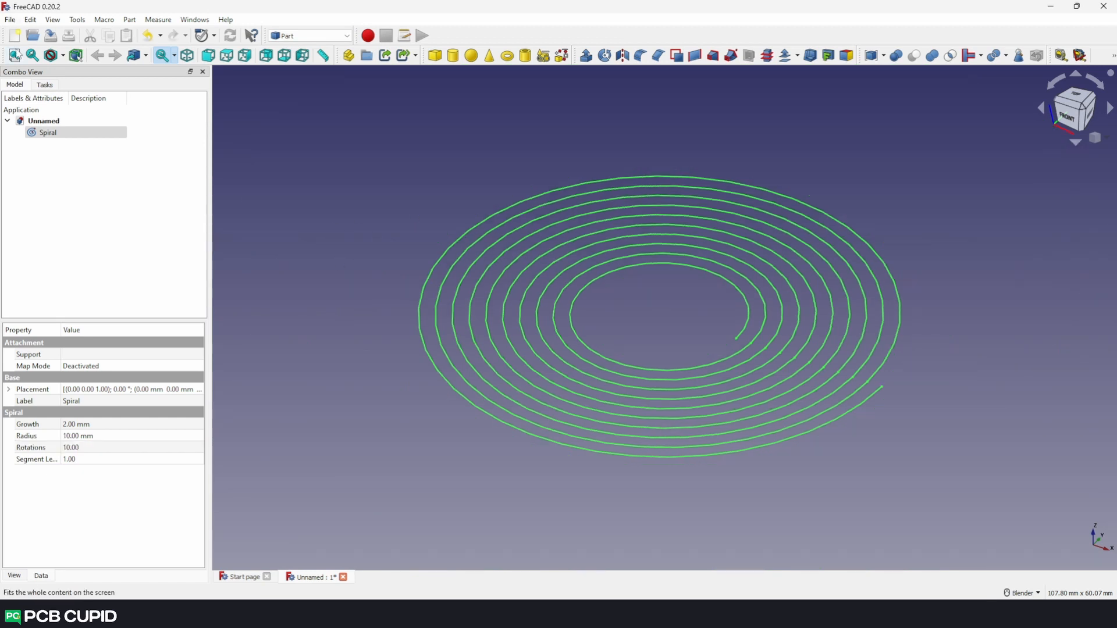
Step: Export the selected Spiral as an Autodesk DXF 2D file named Spiral
click(10, 19)
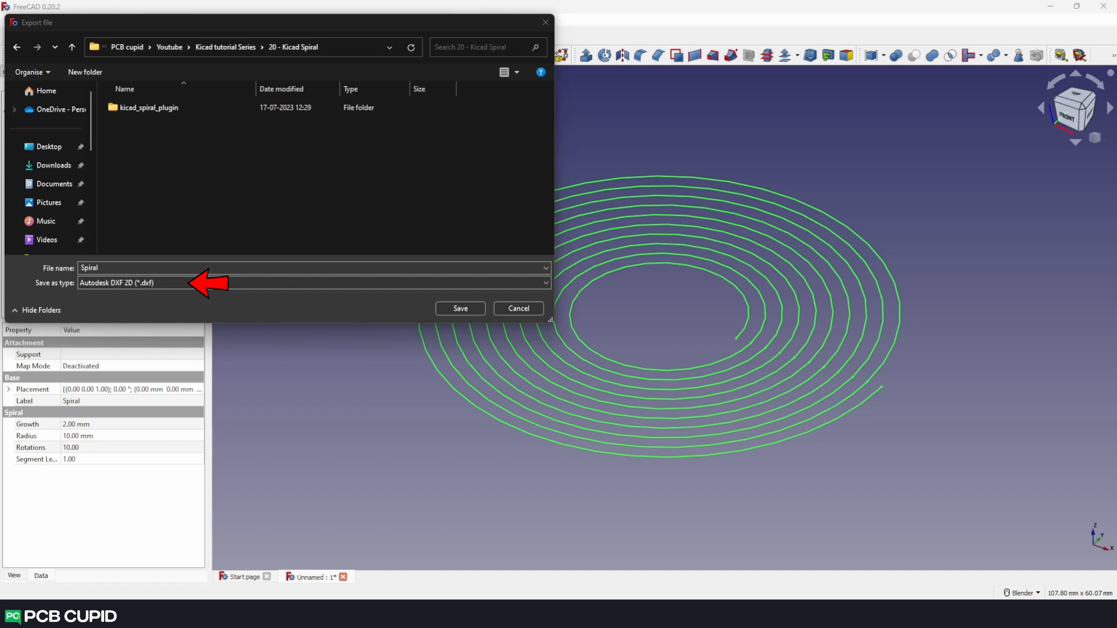
click(460, 308)
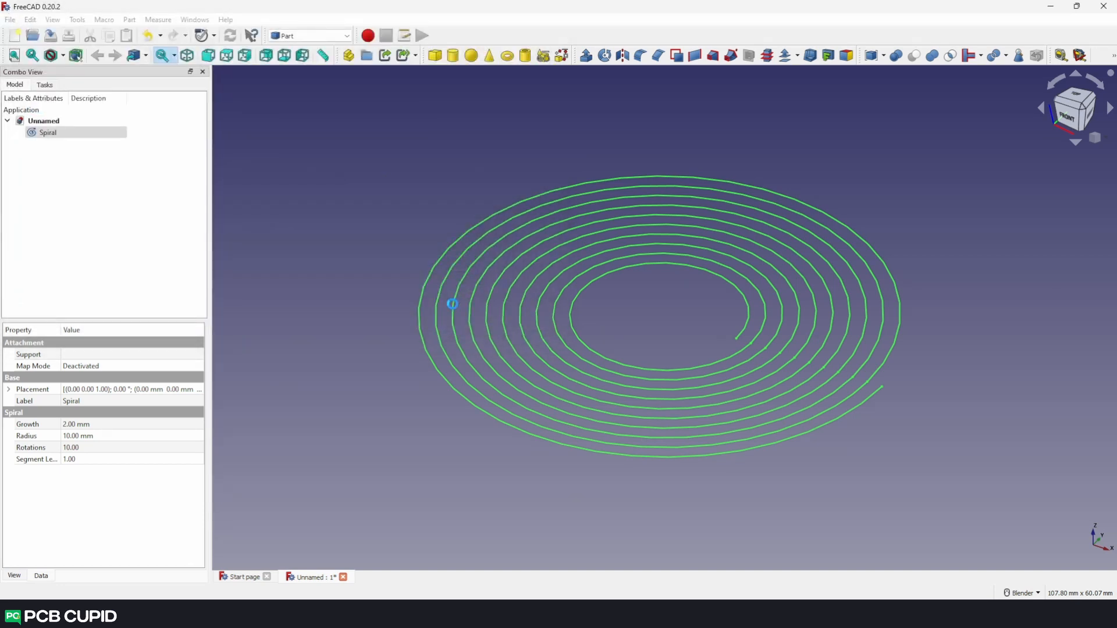
mouse_move(453, 310)
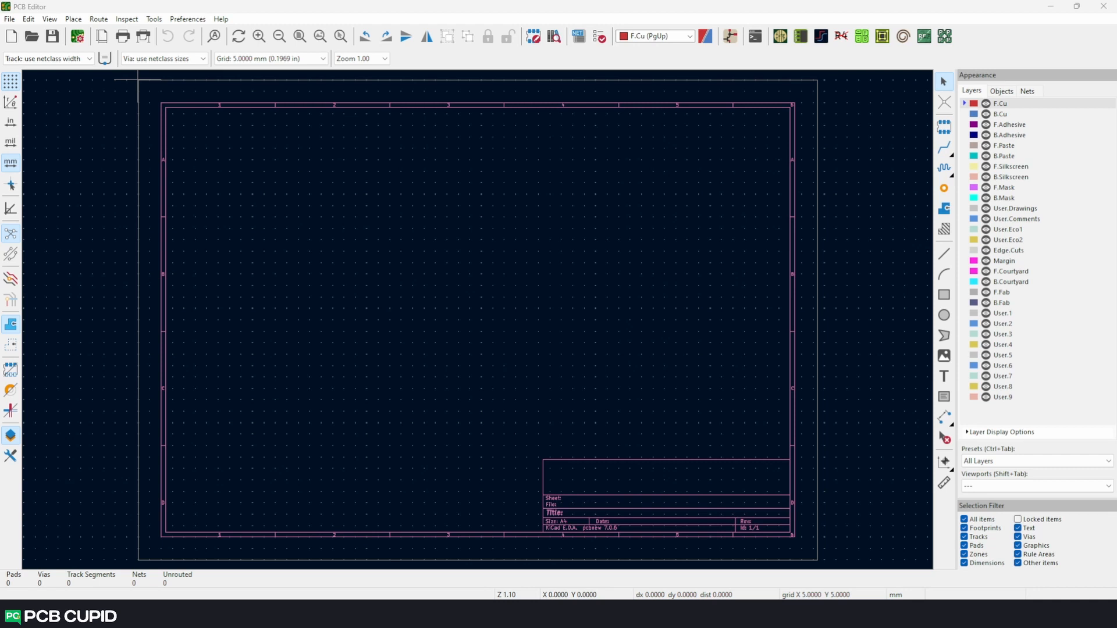
click(9, 18)
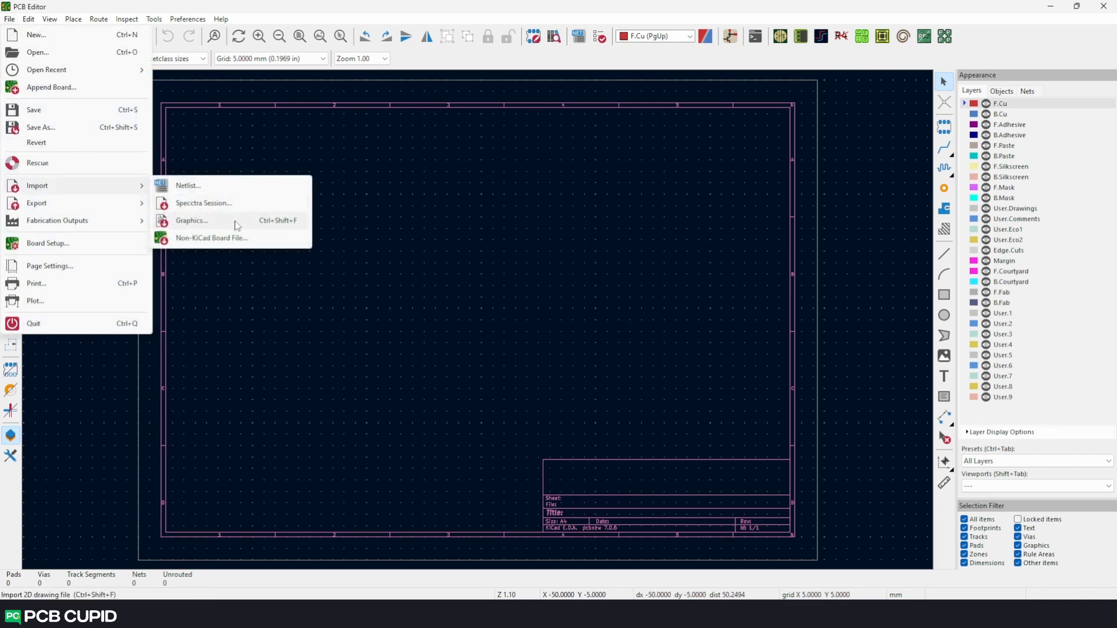
Step: Import Spiral.dxf onto F.Cu with 1 mm line width and place it
click(190, 220)
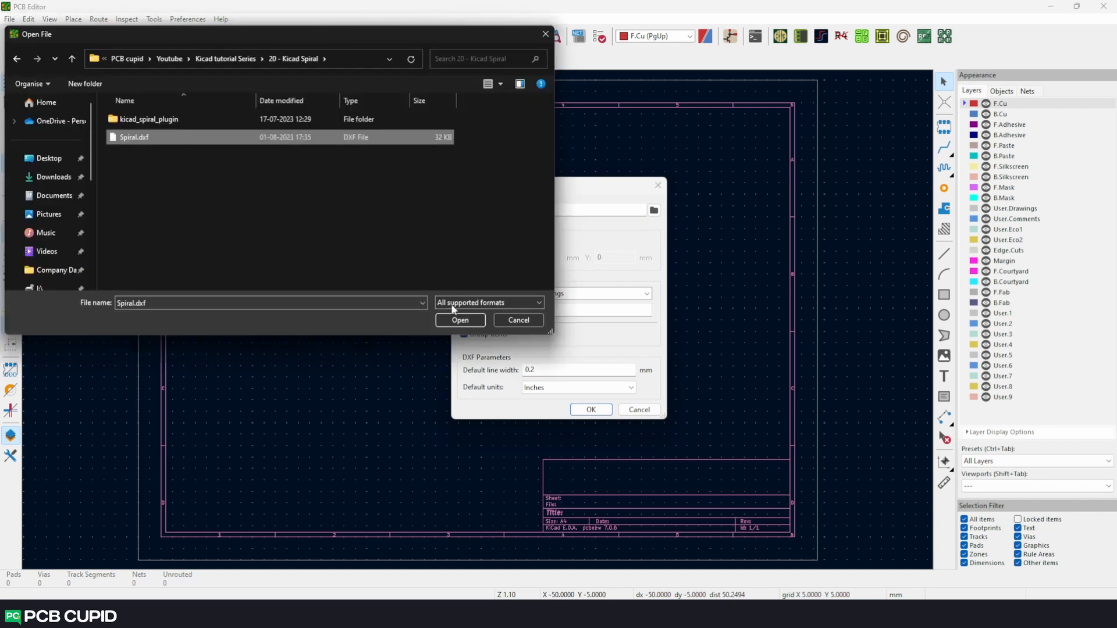
click(459, 319)
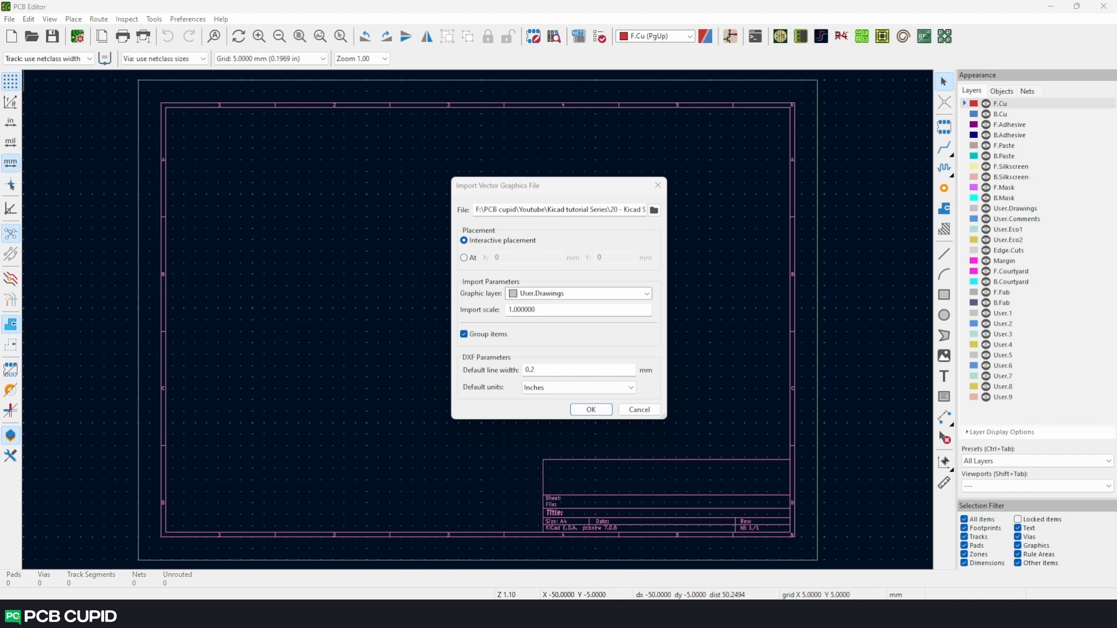
click(577, 292)
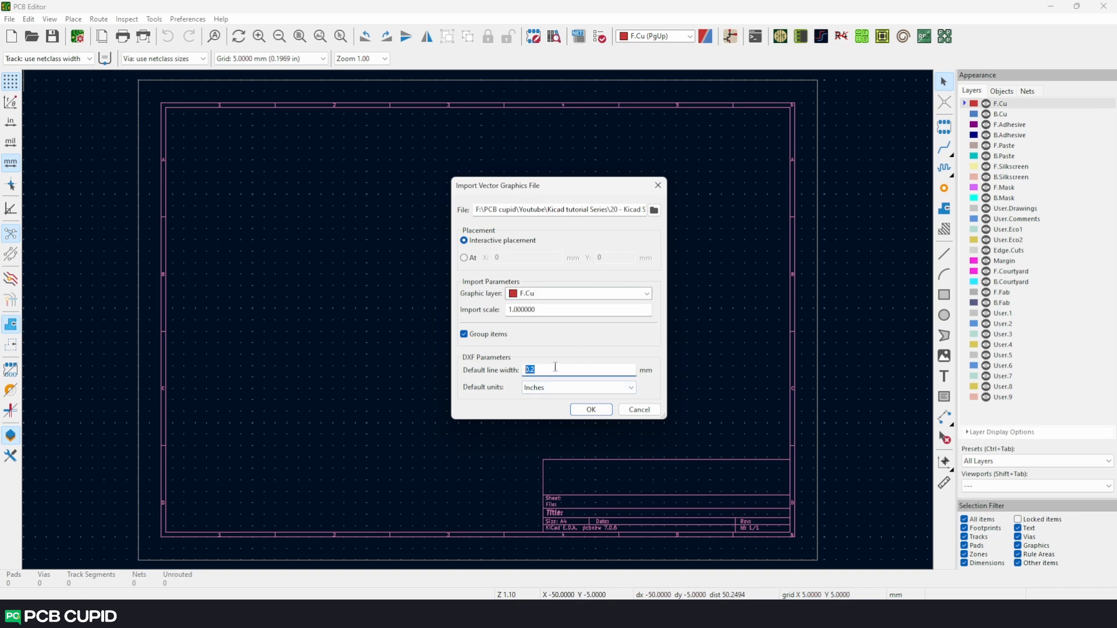
text(1)
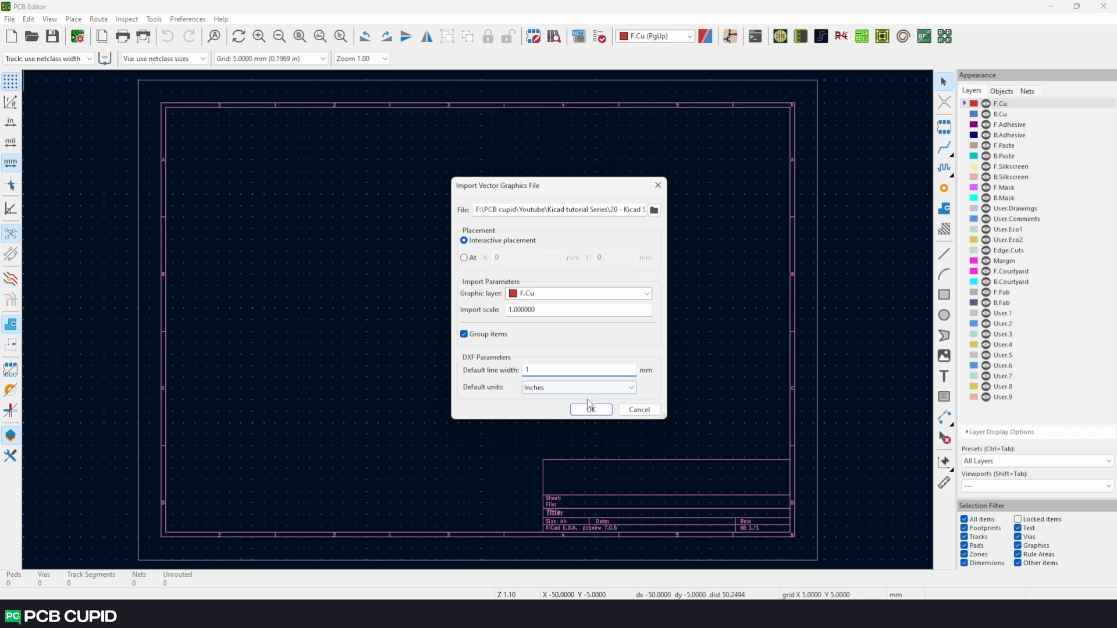
click(590, 409)
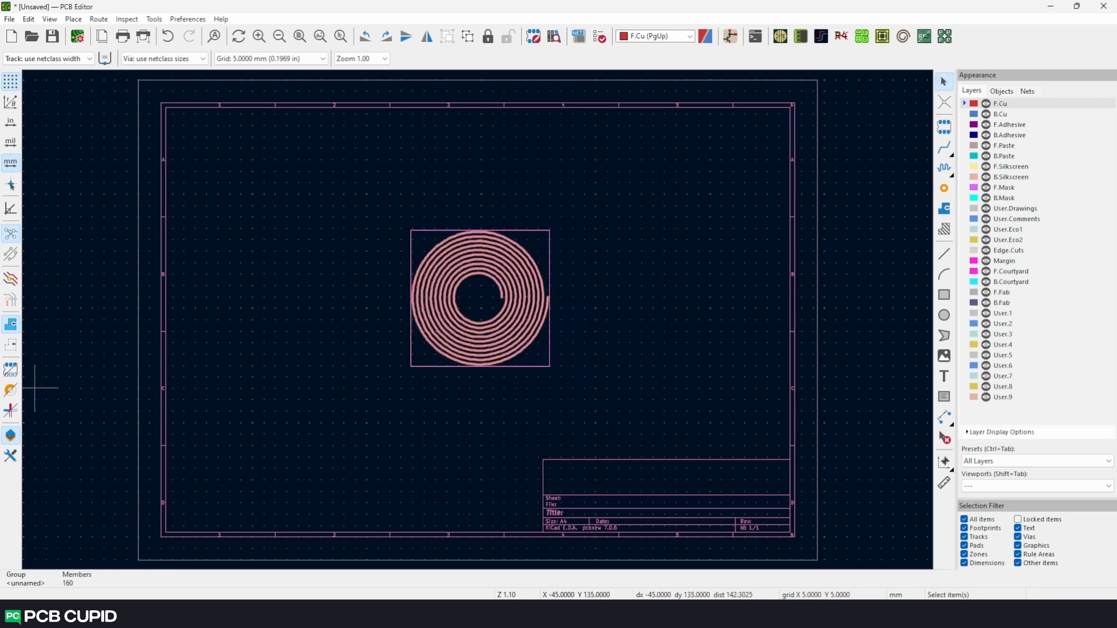
scroll(up, 3)
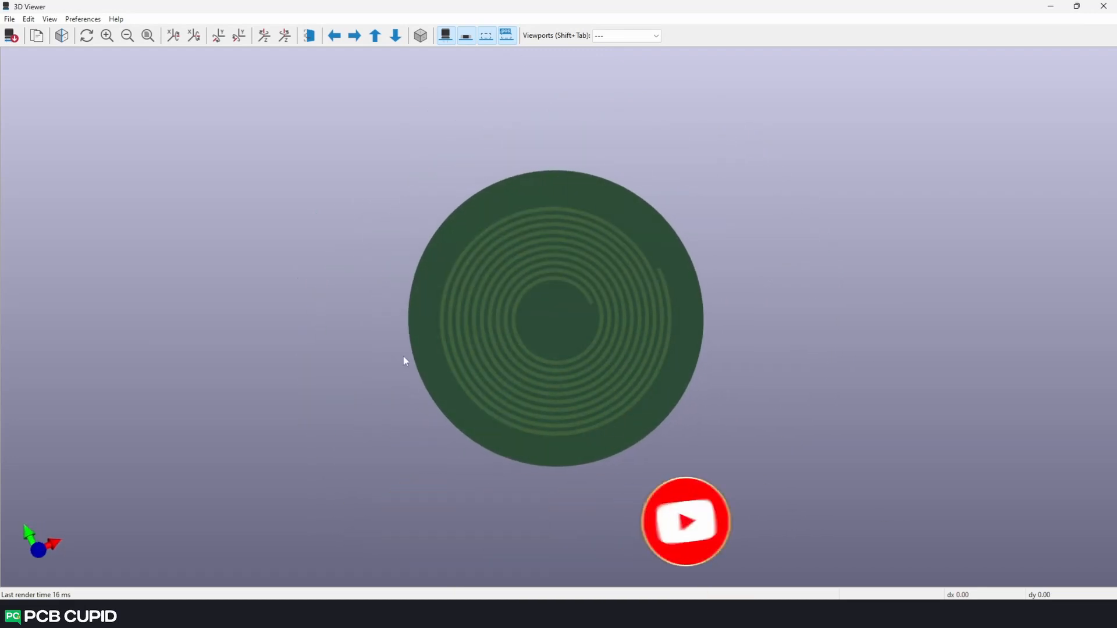
click(61, 36)
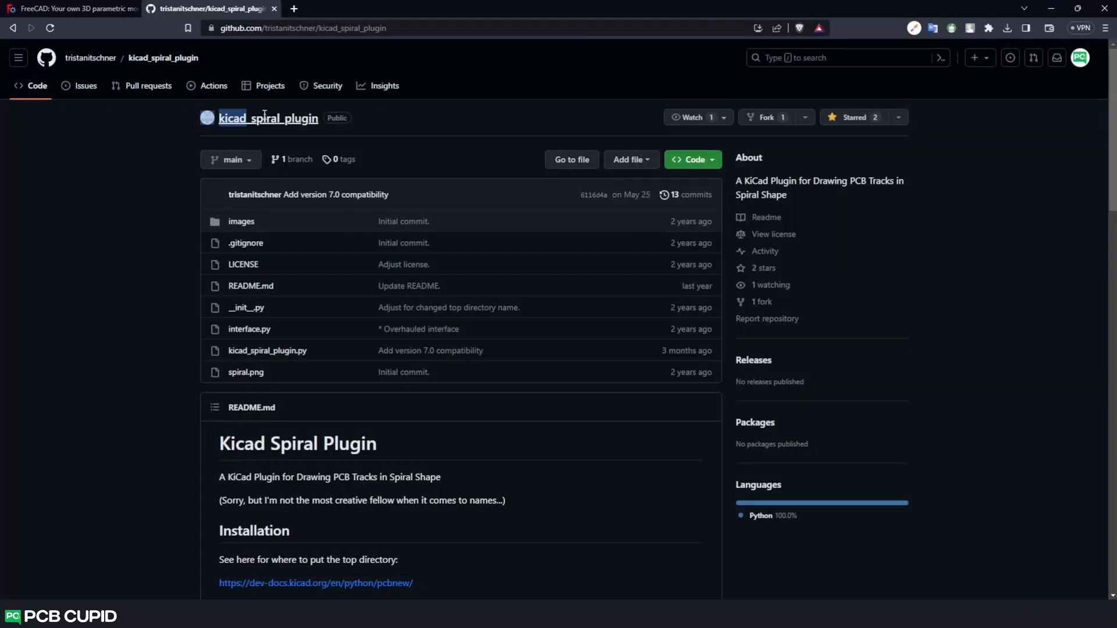
mouse_move(958, 136)
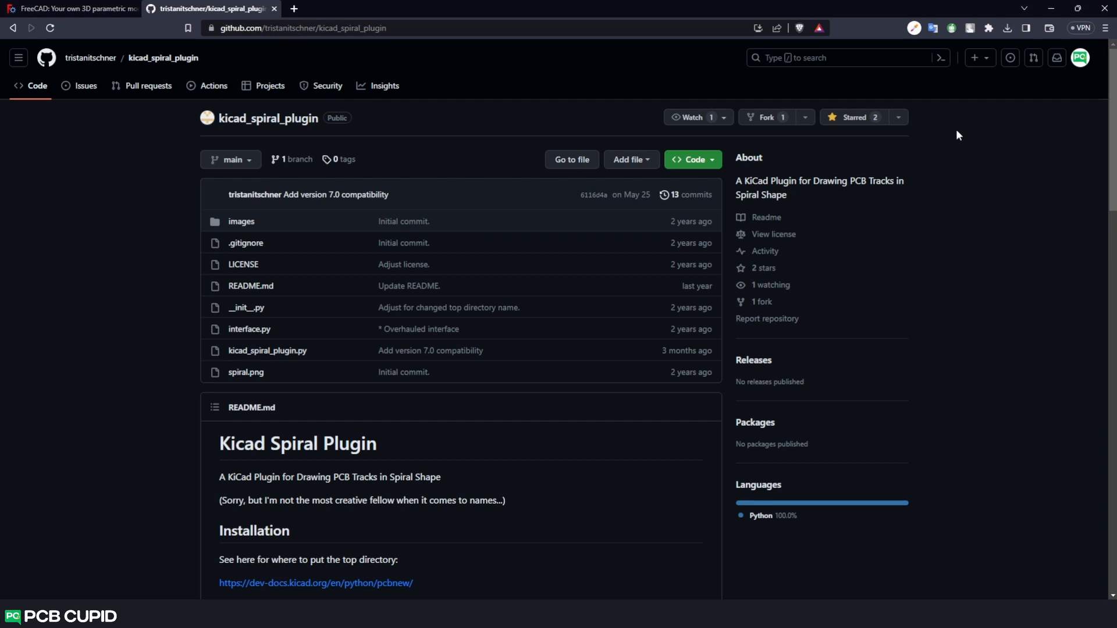
mouse_move(808, 103)
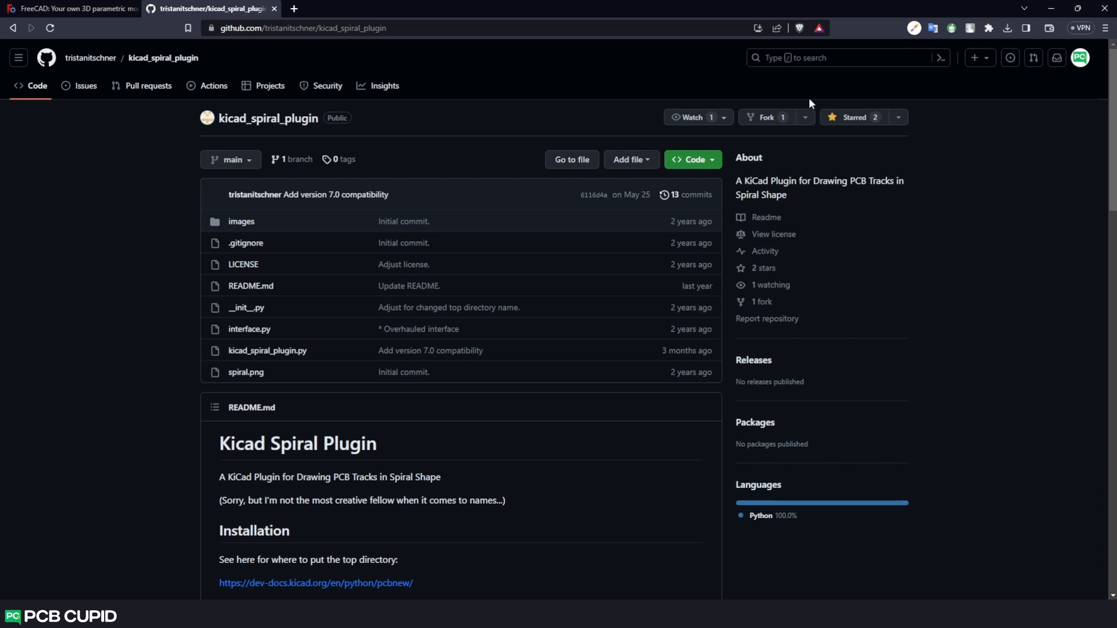
mouse_move(780, 193)
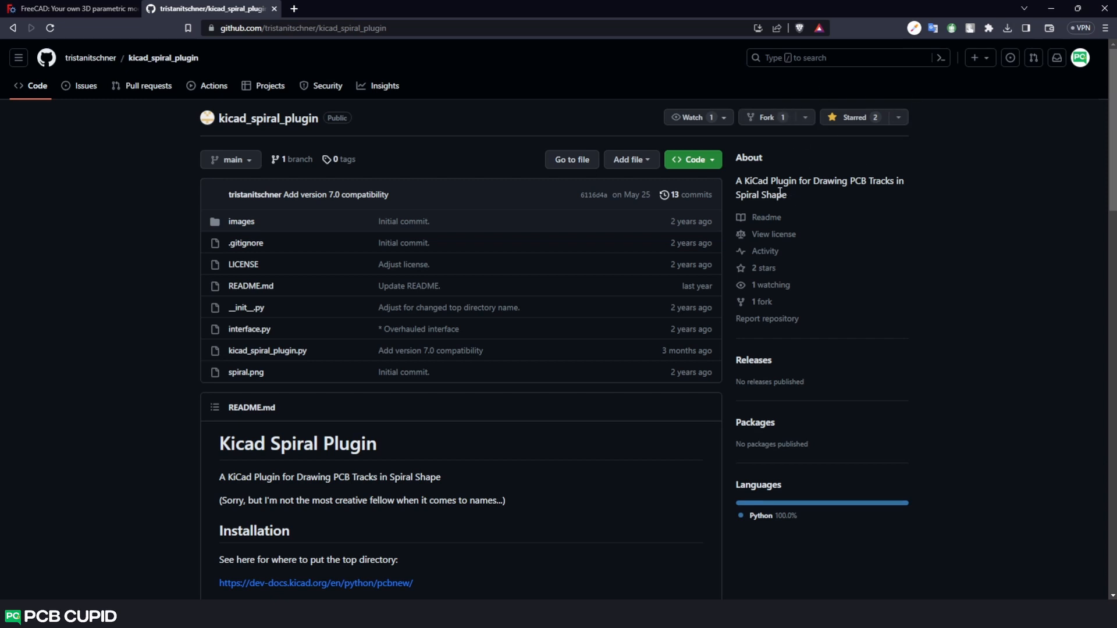
Step: Scroll through the kicad_spiral_plugin README on GitHub
scroll(down, 3)
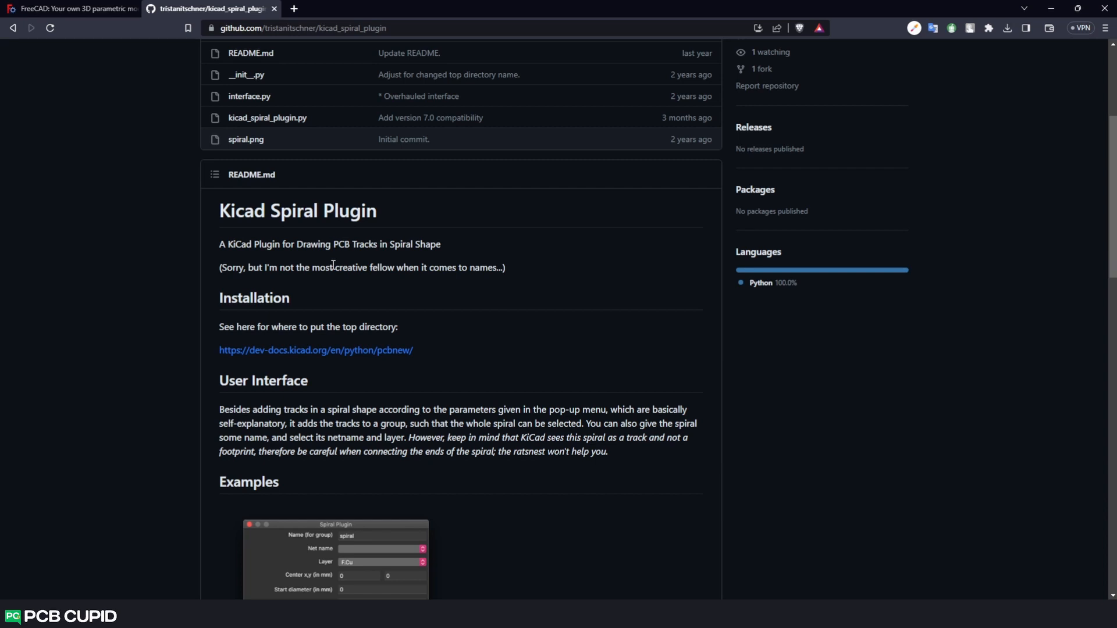
click(315, 350)
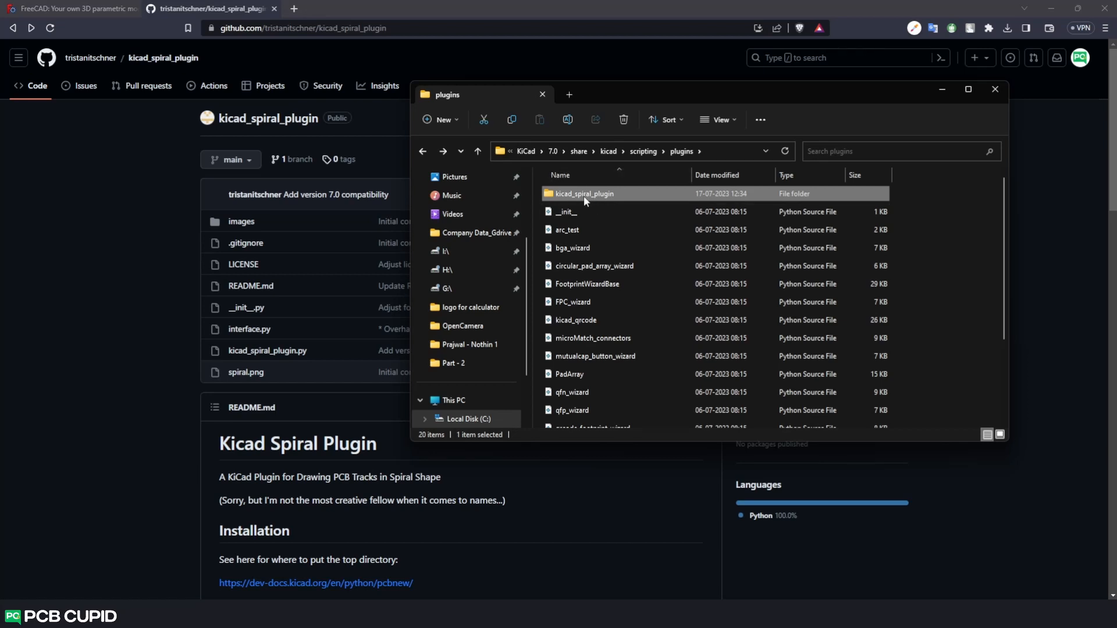
Step: Open kicad_spiral_plugin inside KiCad 7.0's scripting plugins folder
double_click(584, 193)
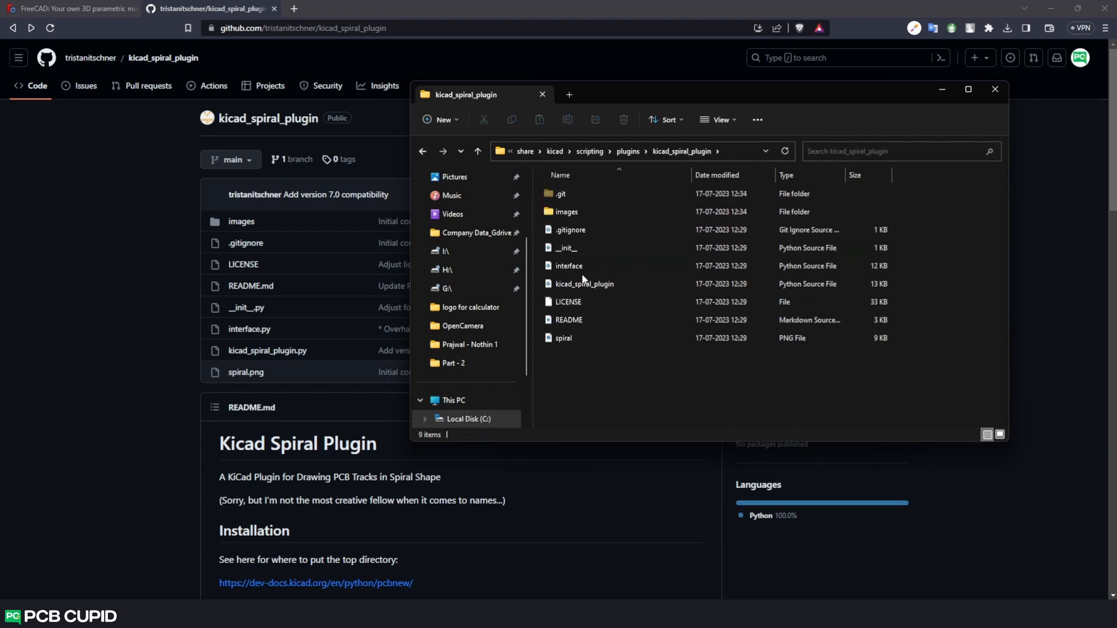
mouse_move(691, 378)
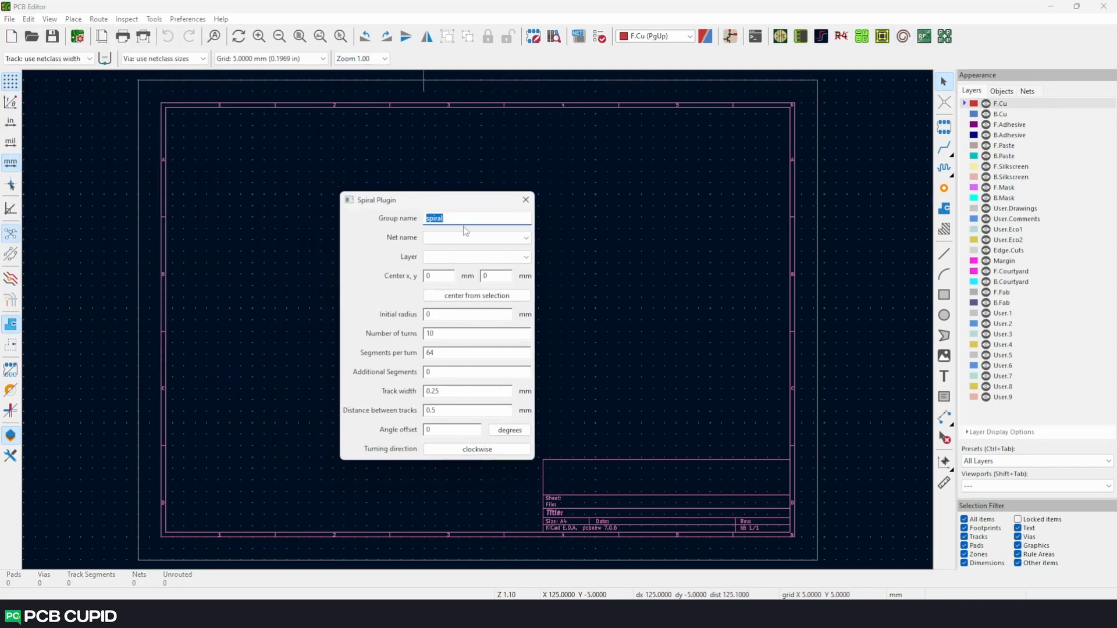
Step: Generate the clockwise 20-turn spiral named 'Top copper sip' on F.Cu
text(Top copper sip)
click(468, 410)
text(2)
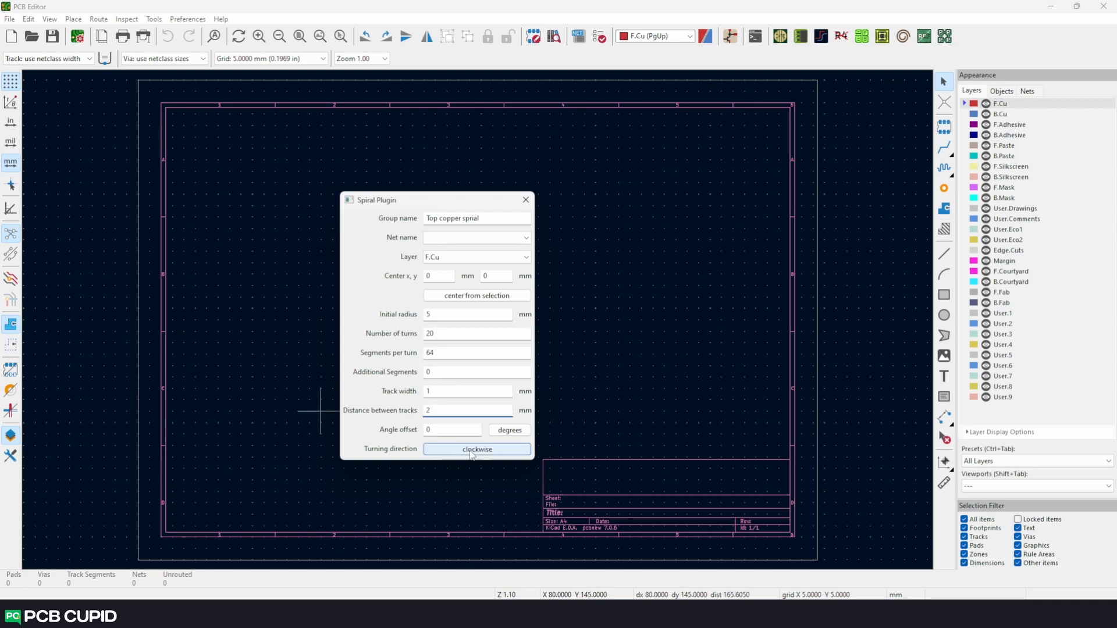
drag(435, 200, 384, 166)
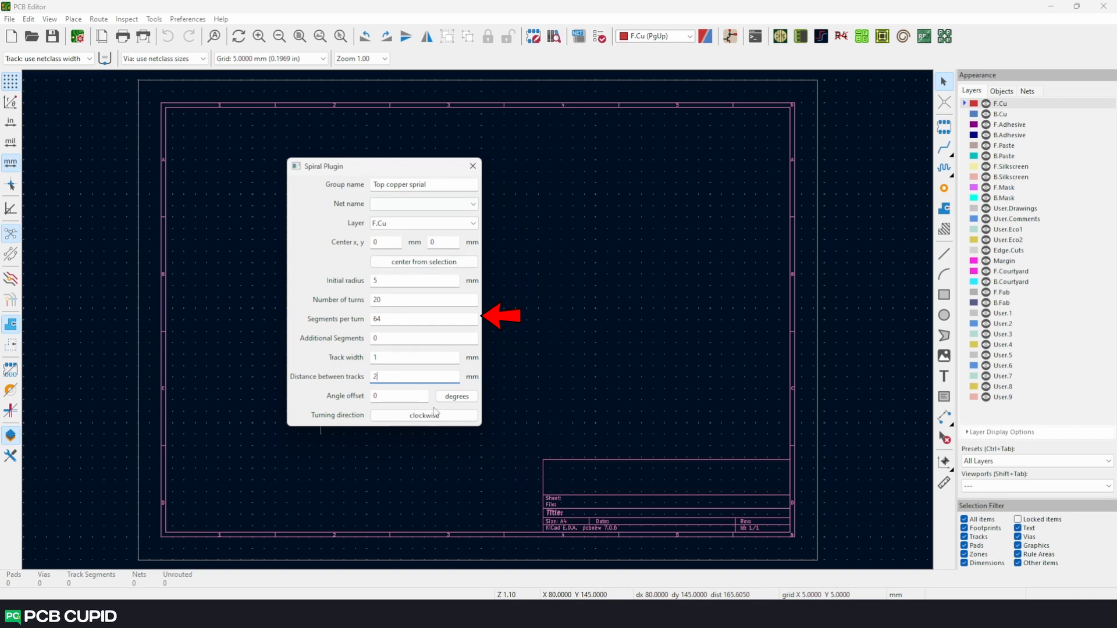
mouse_move(467, 314)
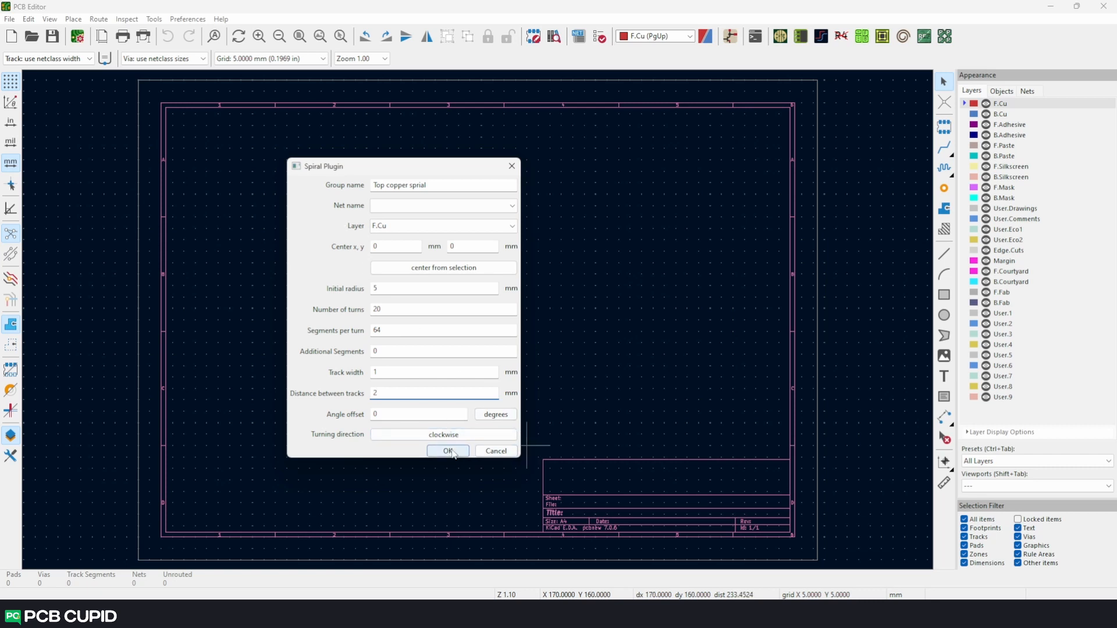
click(448, 450)
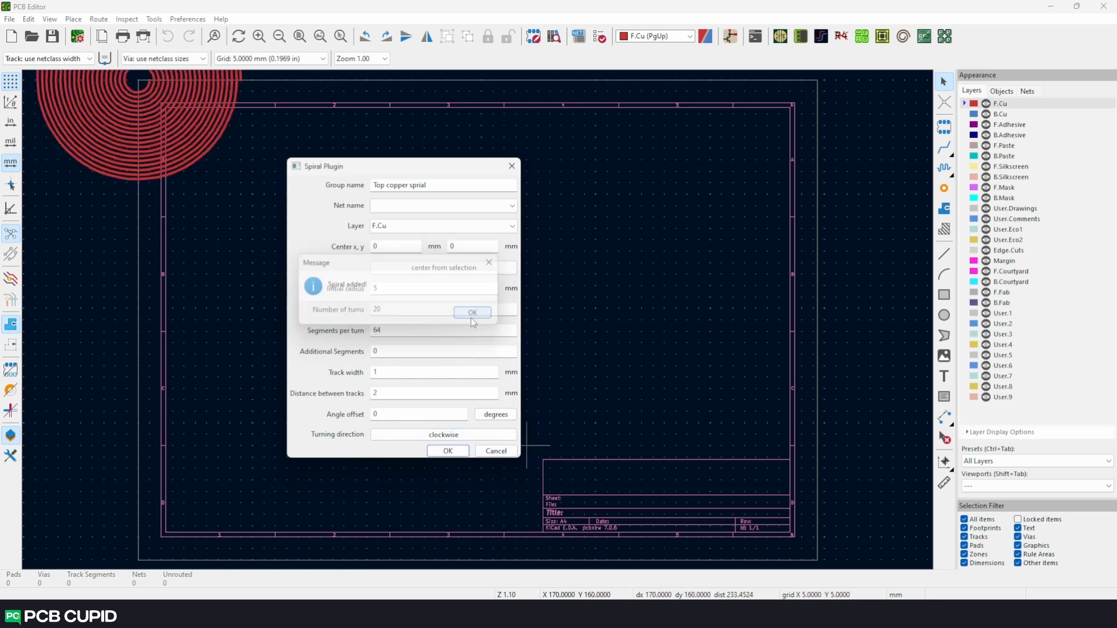
Step: Reverse the direction and generate the counterclockwise spiral as well
click(472, 311)
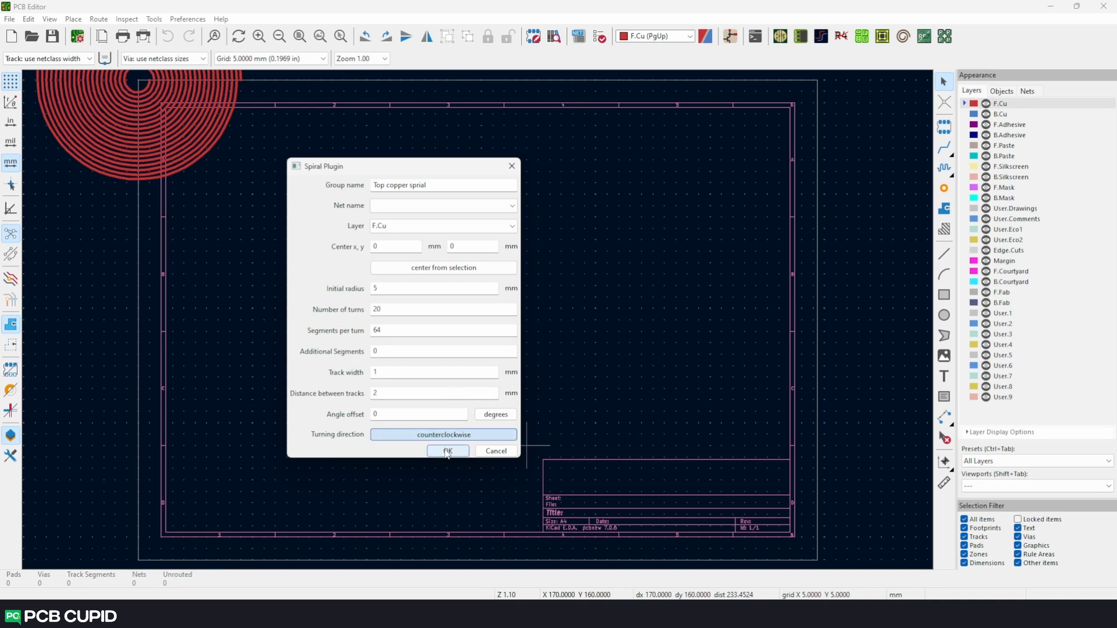
click(448, 451)
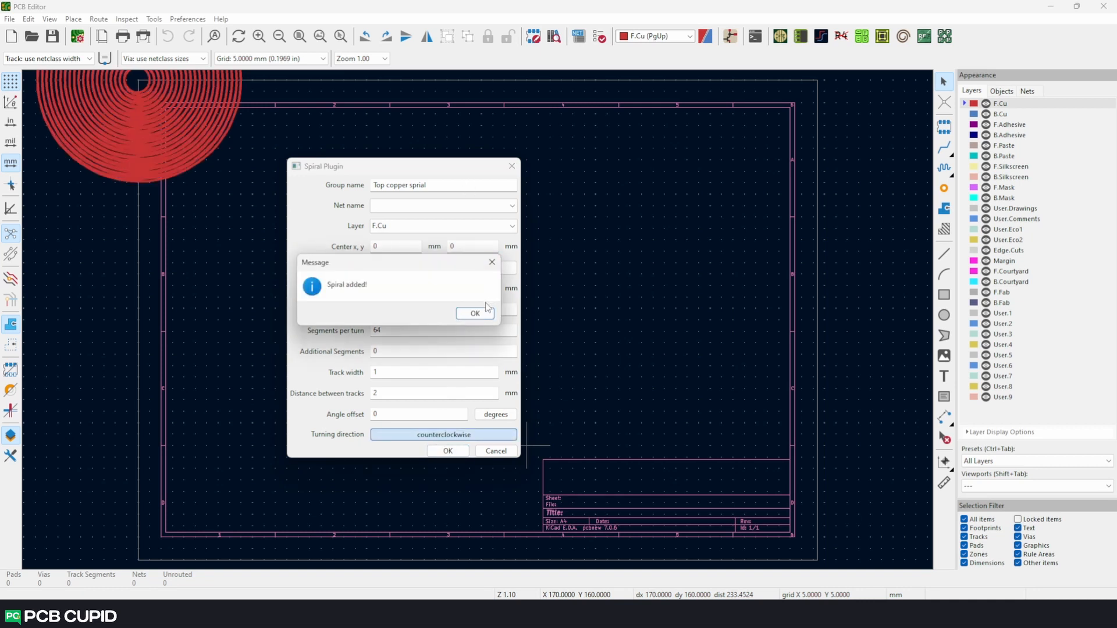
click(474, 313)
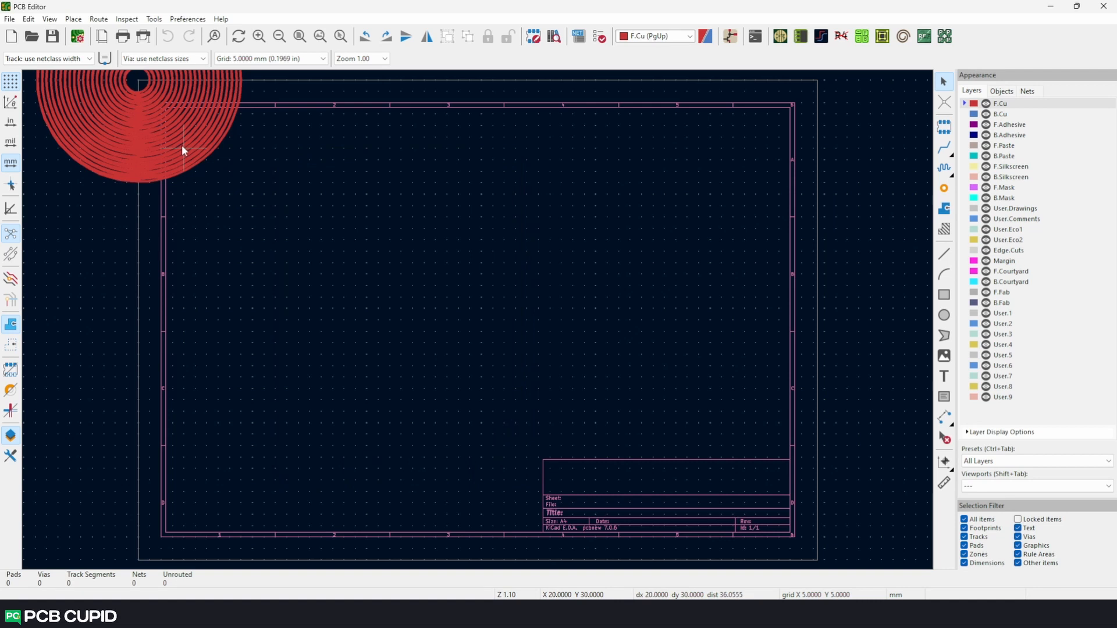
Step: Select the generated spiral coil and place it in the board sheet's upper-left area
click(149, 117)
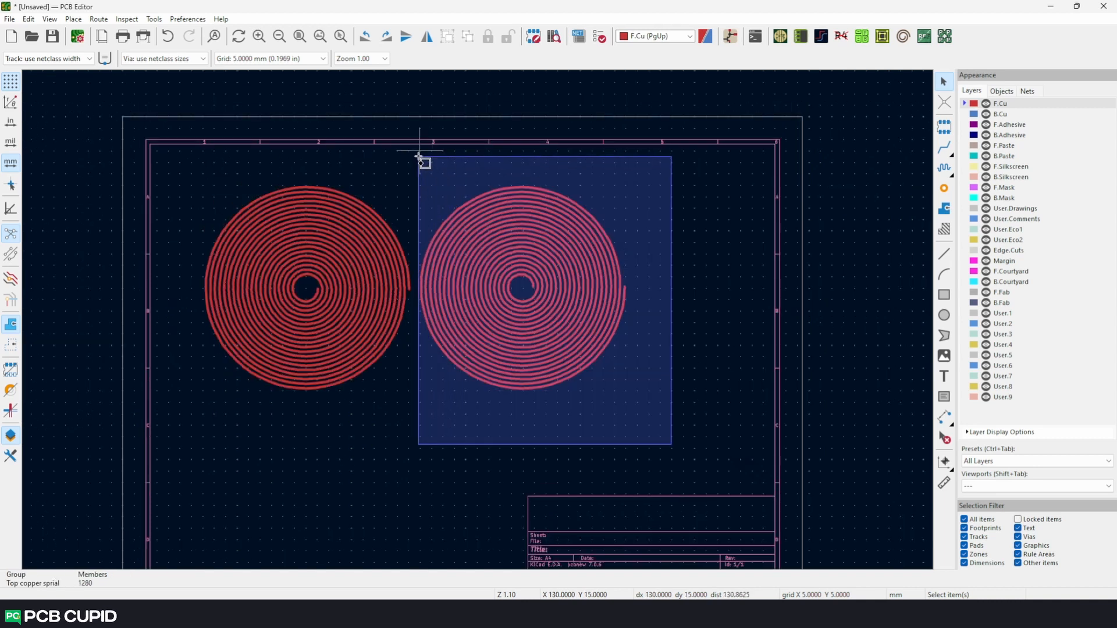
key(Delete)
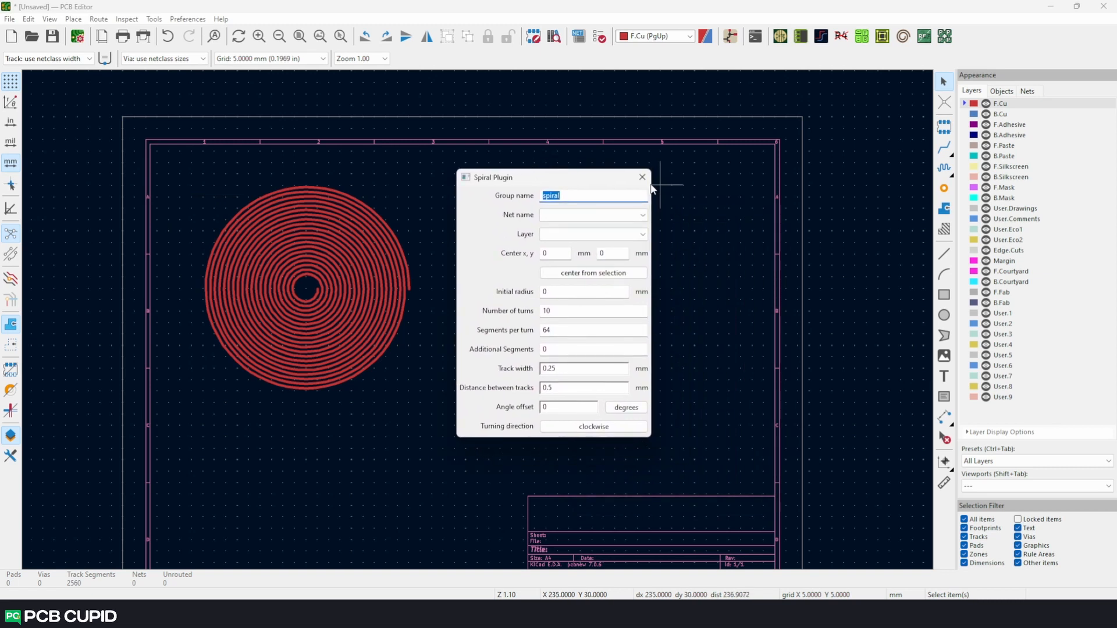
click(640, 177)
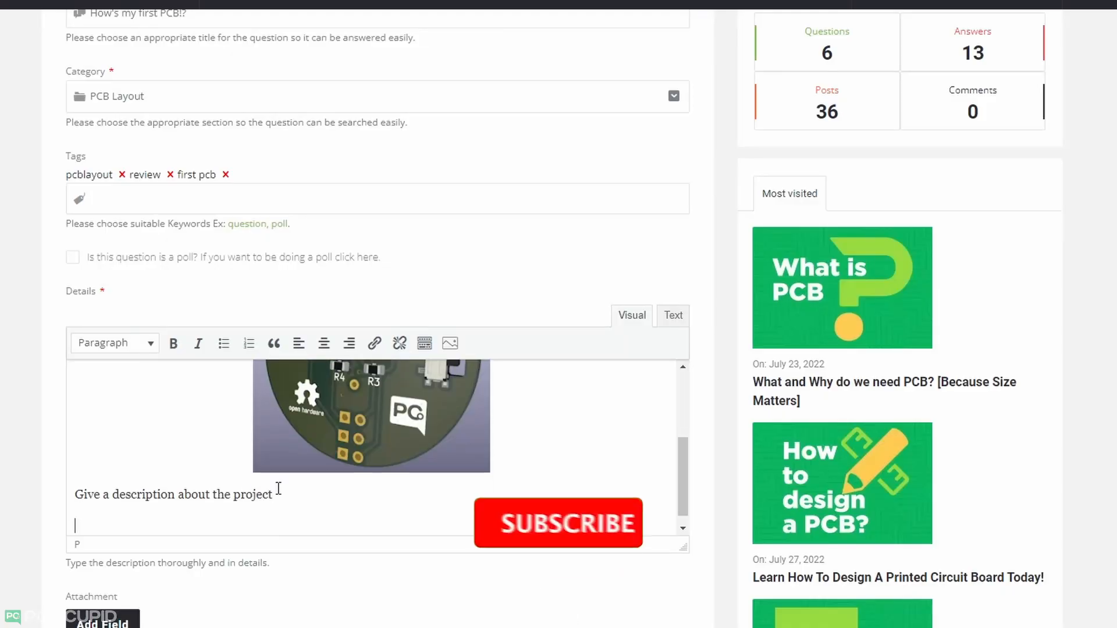
Step: Add the line 'Any help nee in requiremnet' to the question details below the board image
text(An)
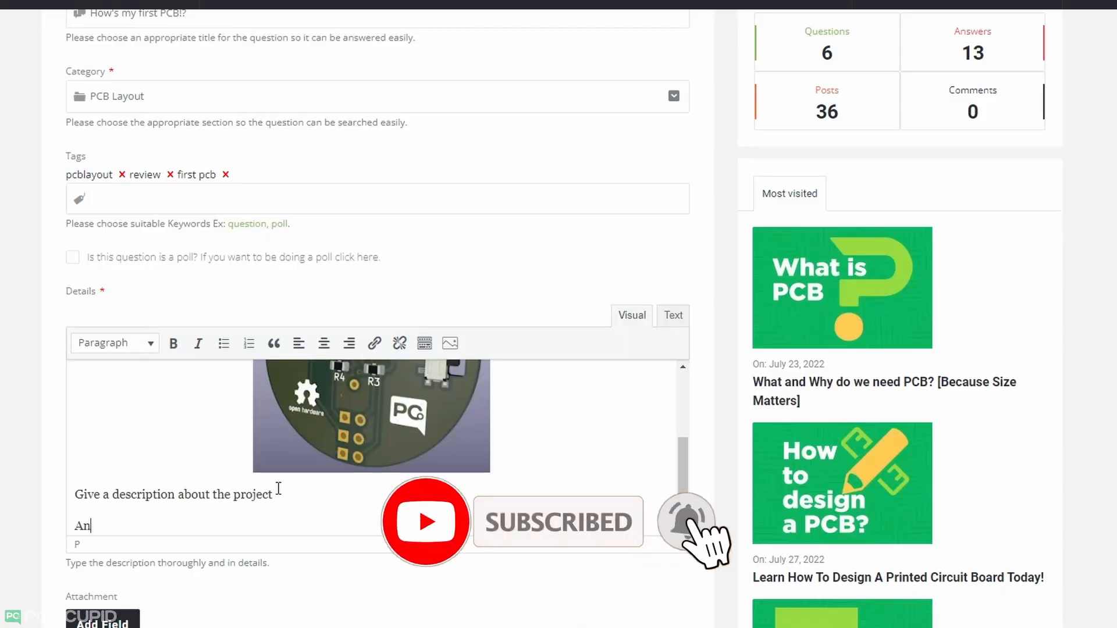
text(y help nee)
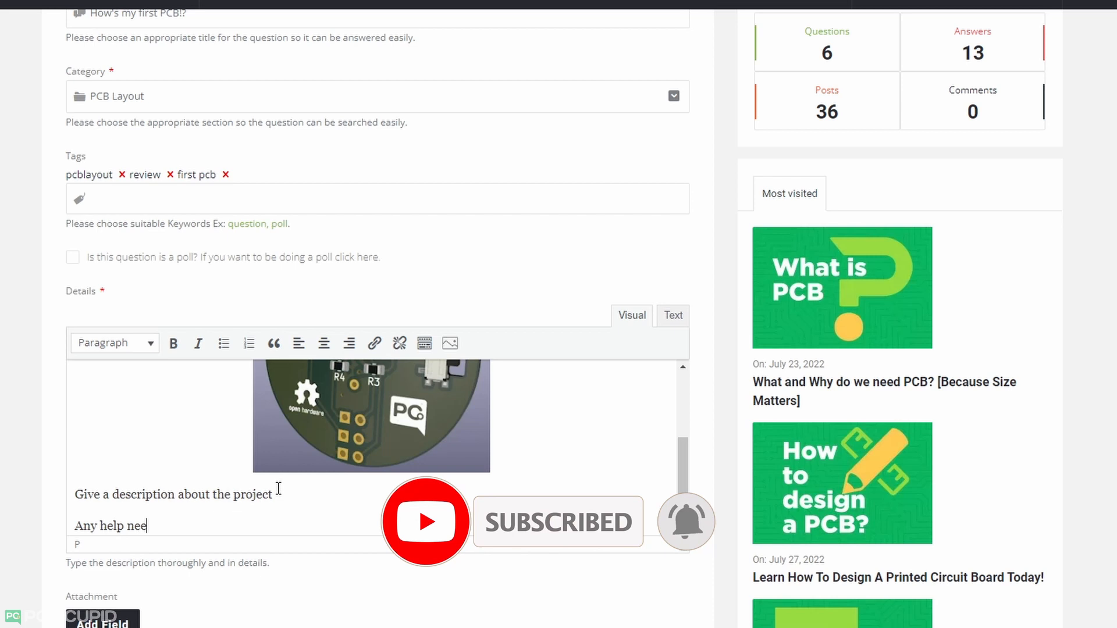
text(in requiremnet)
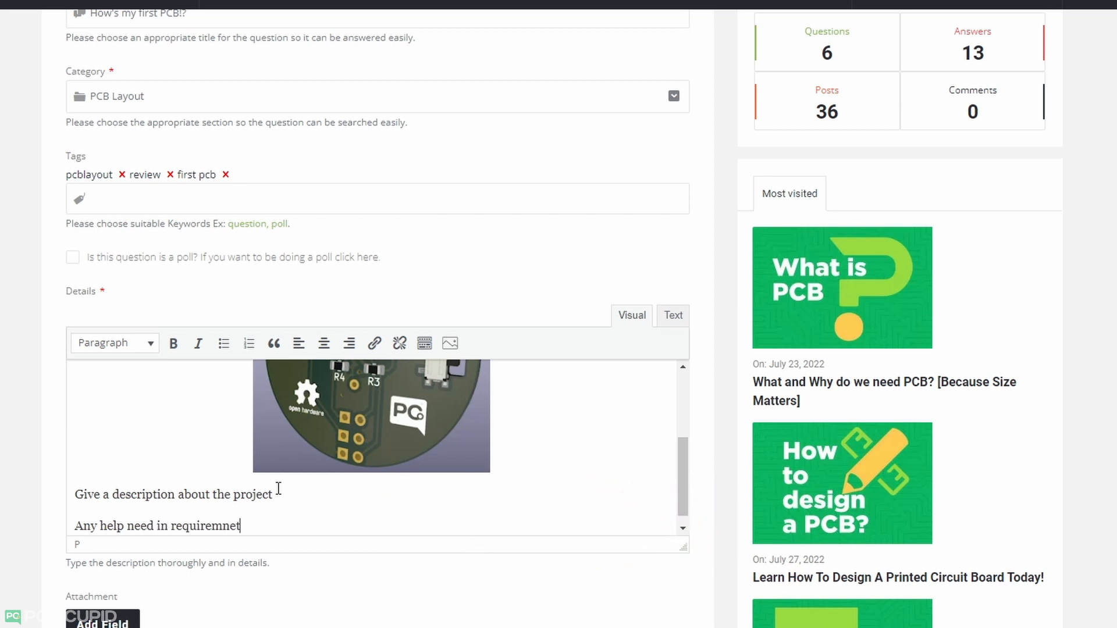